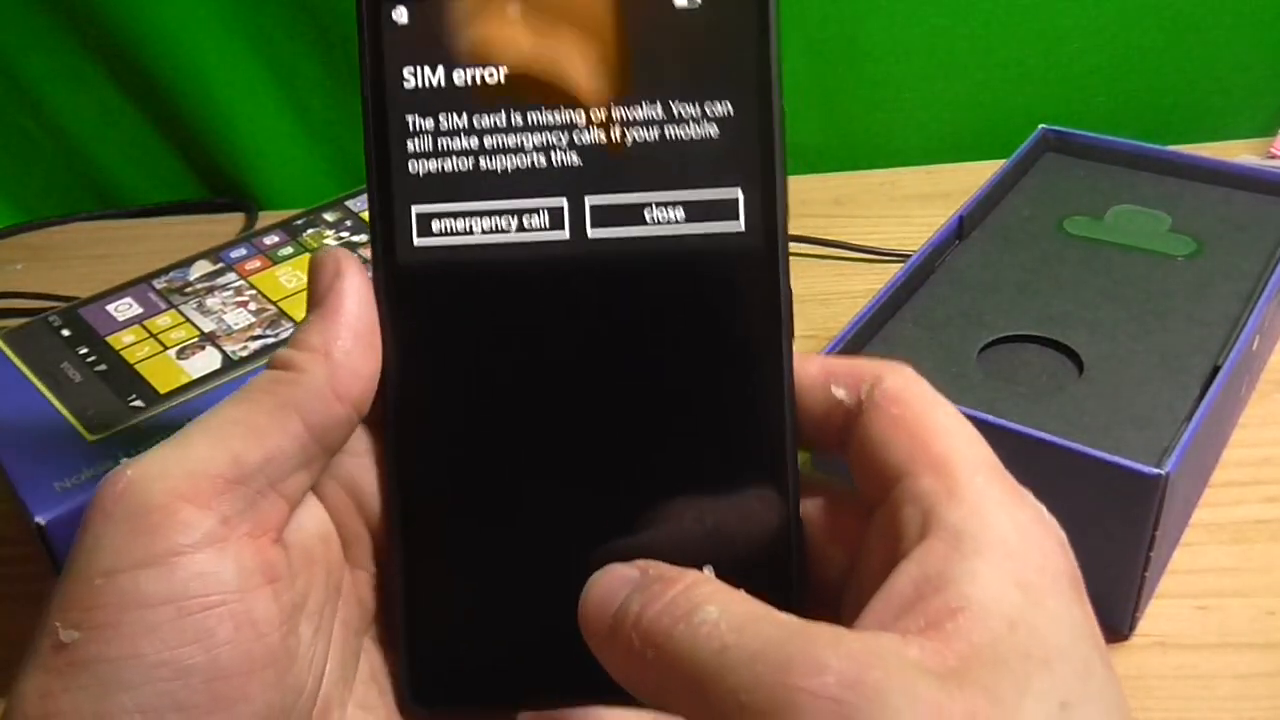
- Dismiss the missing SIM warning, accept the Windows Phone terms and keep United Kingdom settings
click(664, 218)
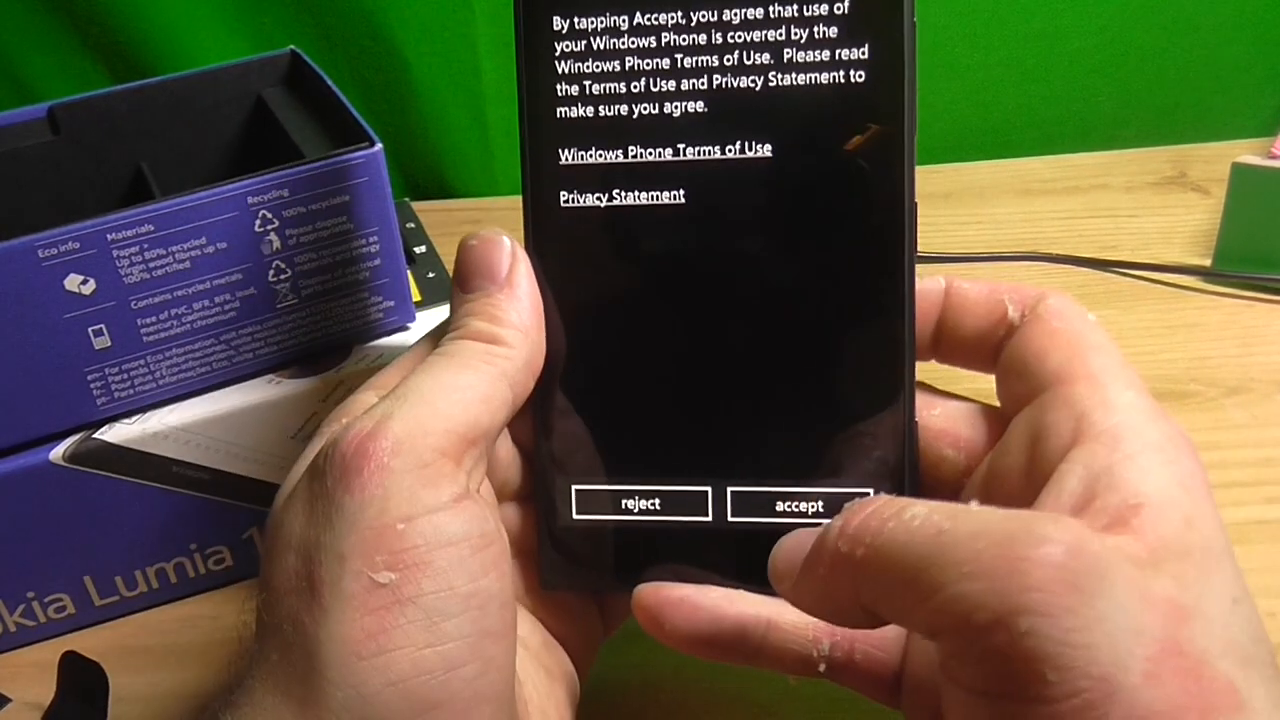
click(800, 504)
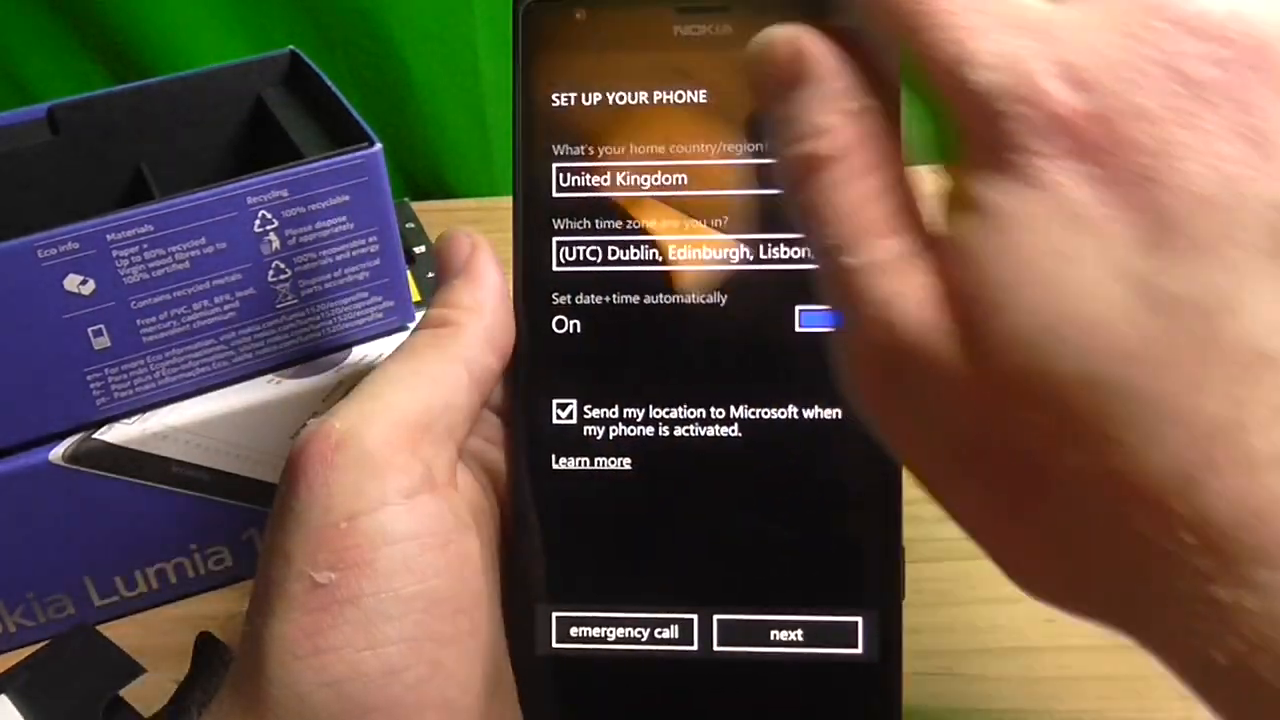
click(786, 632)
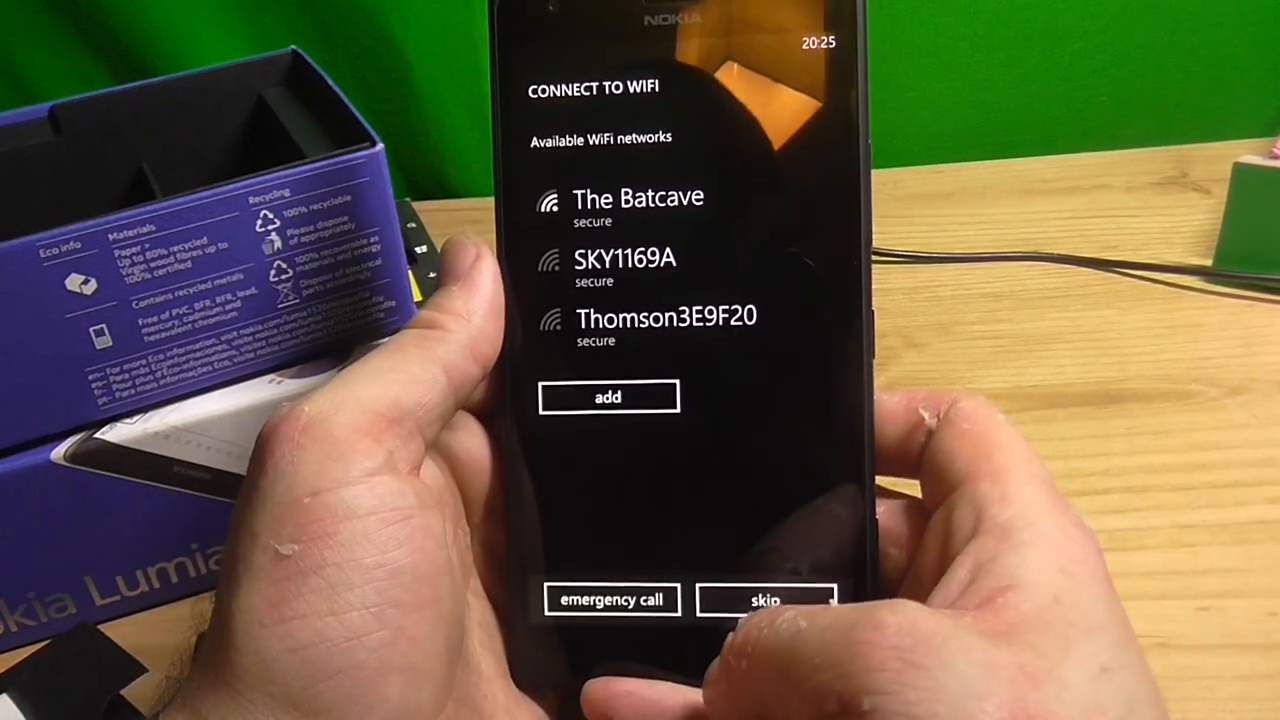
- Join 'The Batcave' WiFi network with its password and continue setup
click(638, 206)
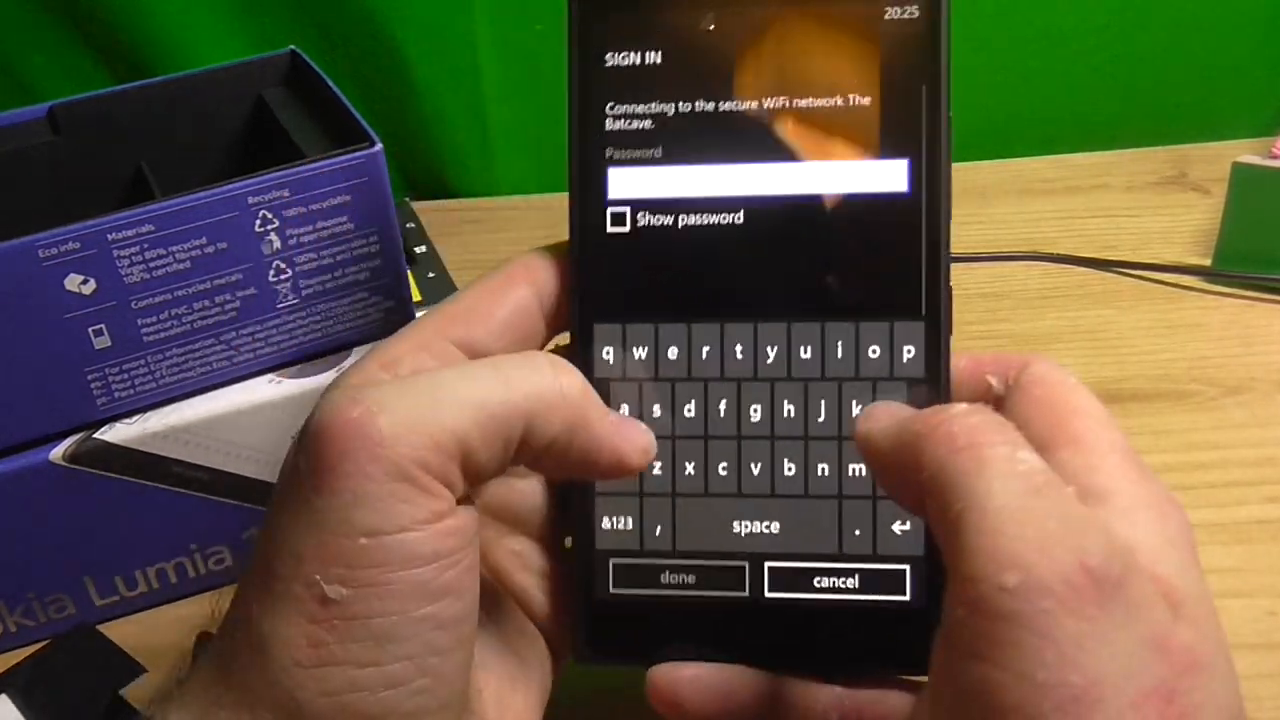
text(e)
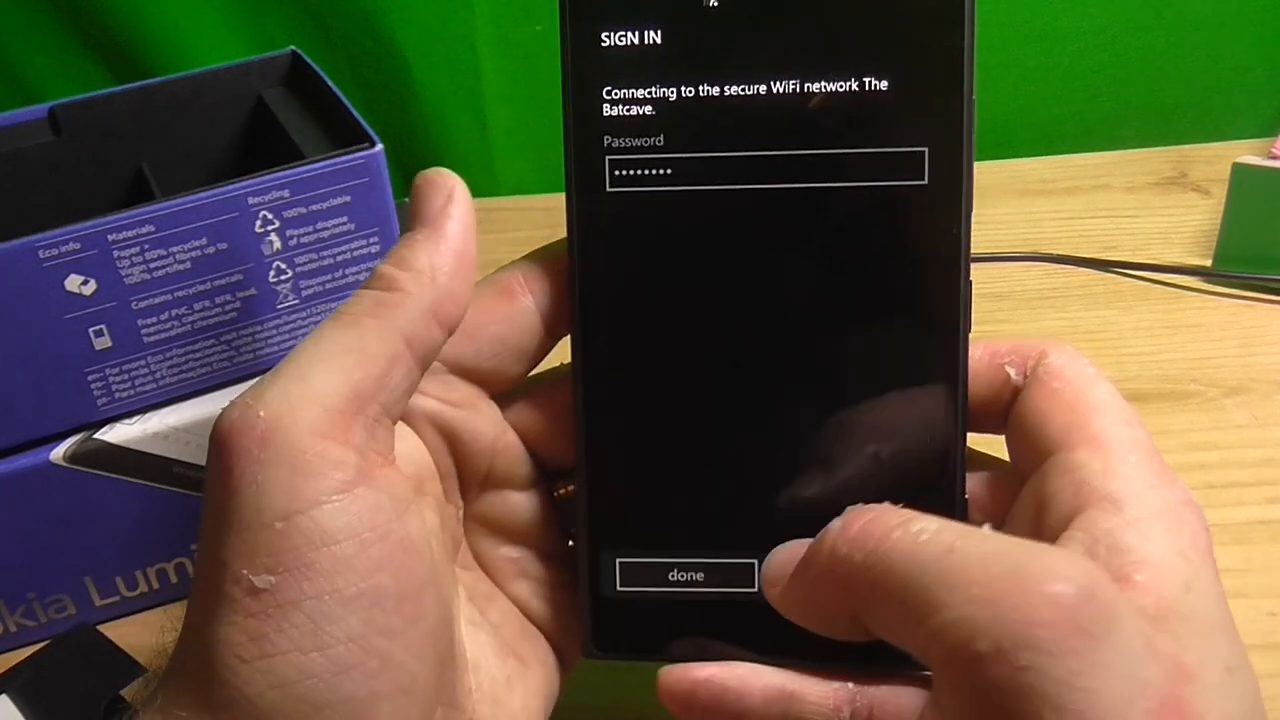
click(686, 574)
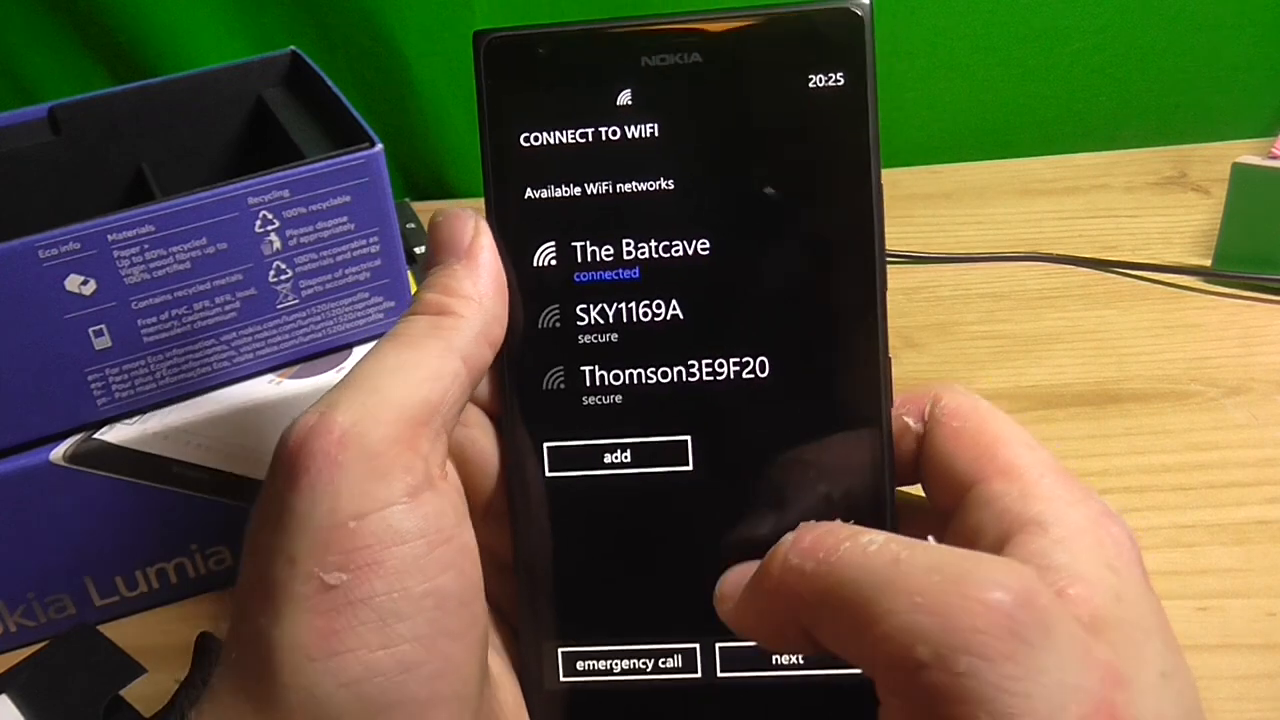
click(788, 660)
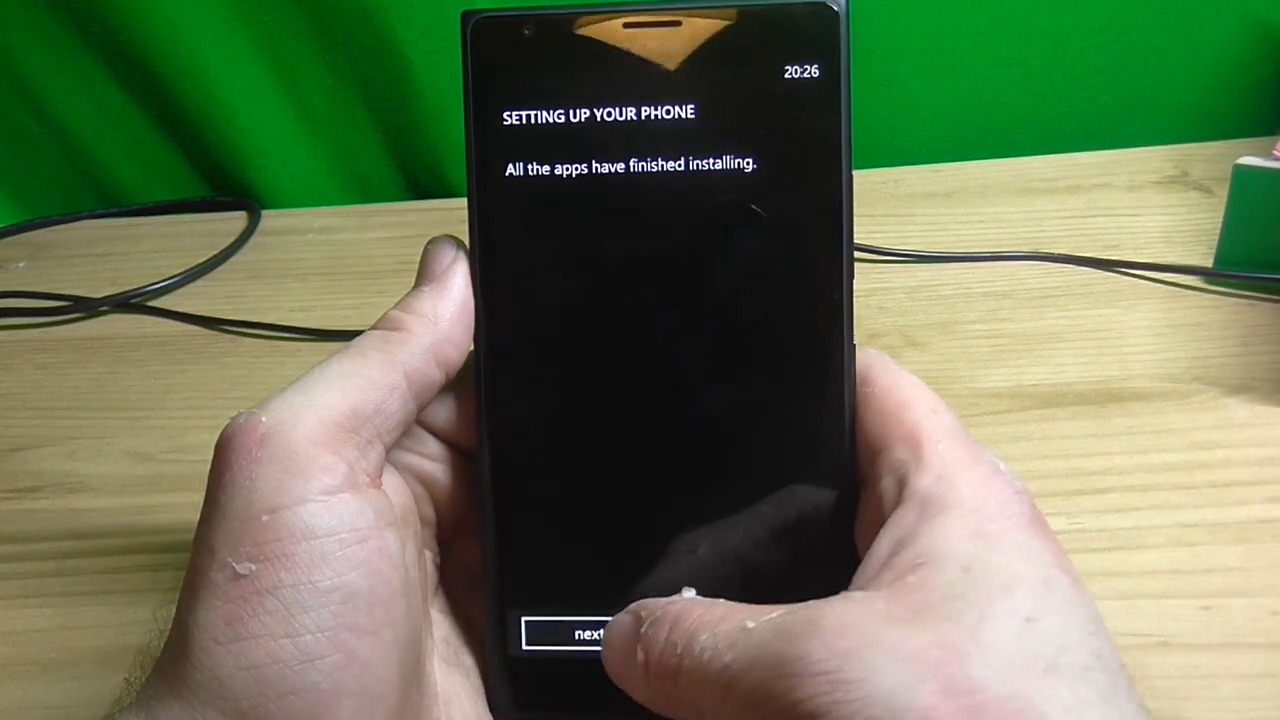
- Finish setup once all apps are installed and reach the Start screen
click(580, 634)
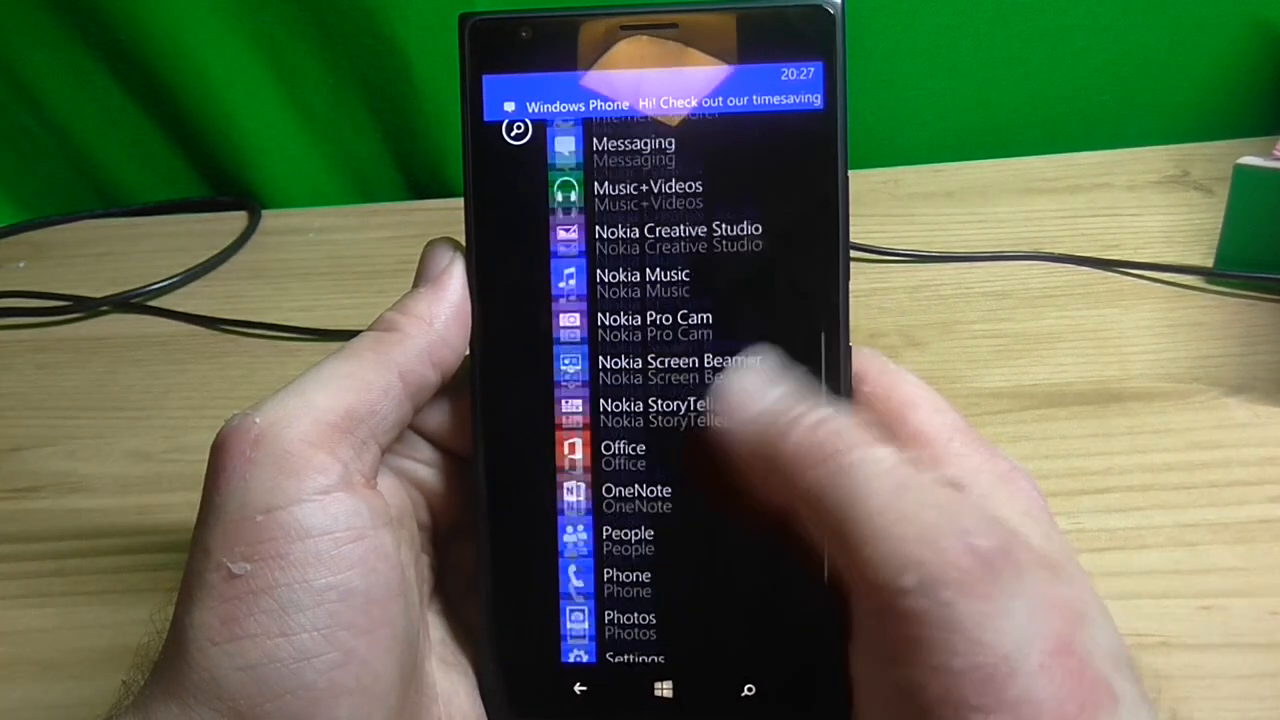
scroll(down, 3)
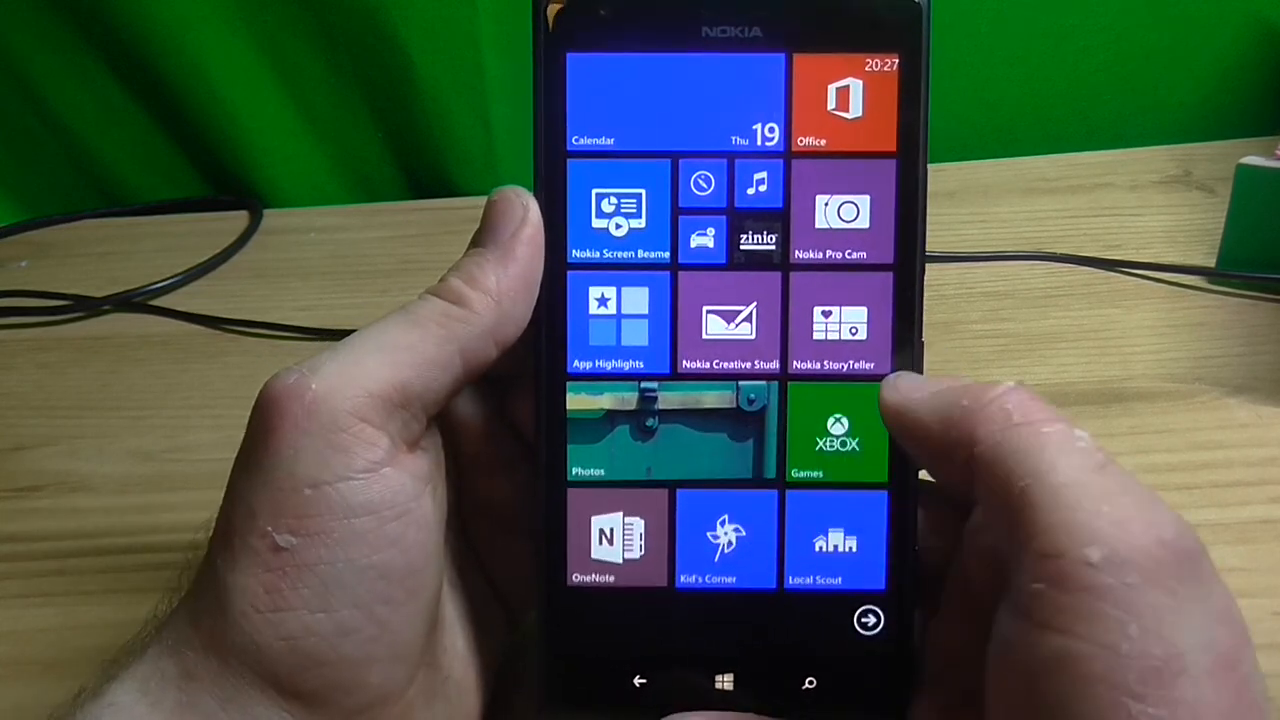
click(868, 620)
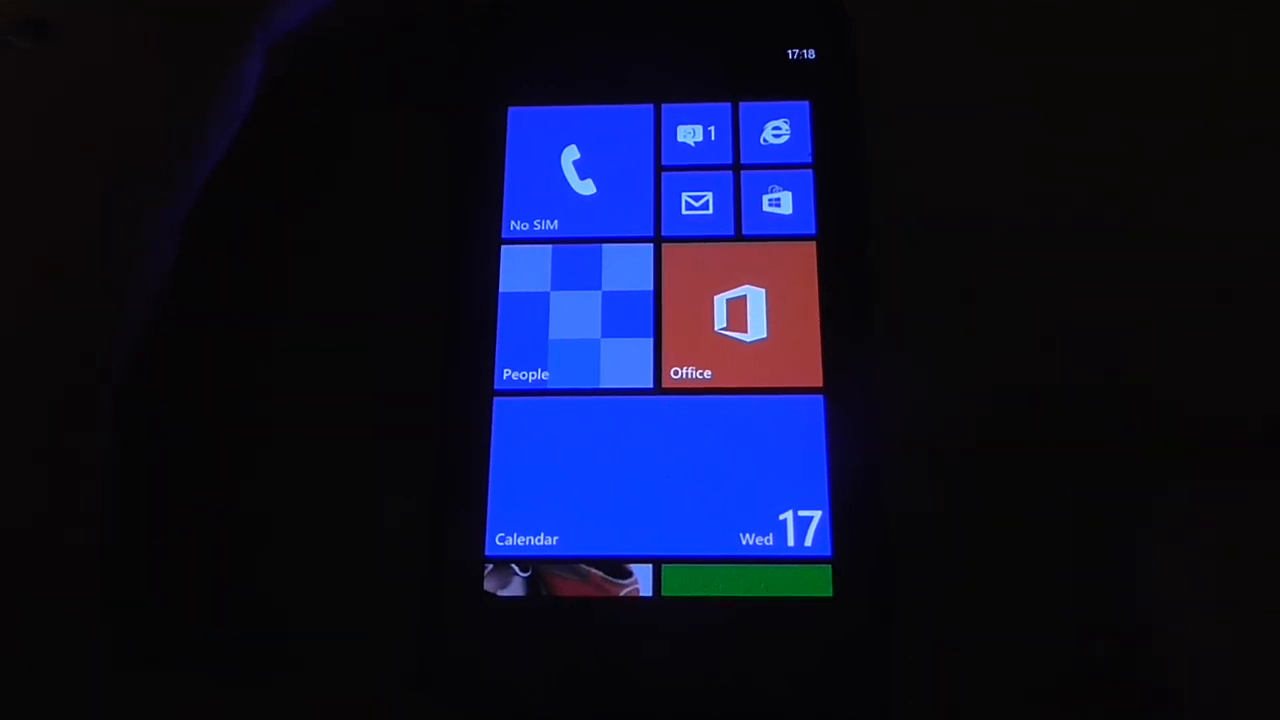
- Swipe to the app list and scroll down to Settings to reach the system list
scroll(left, 3)
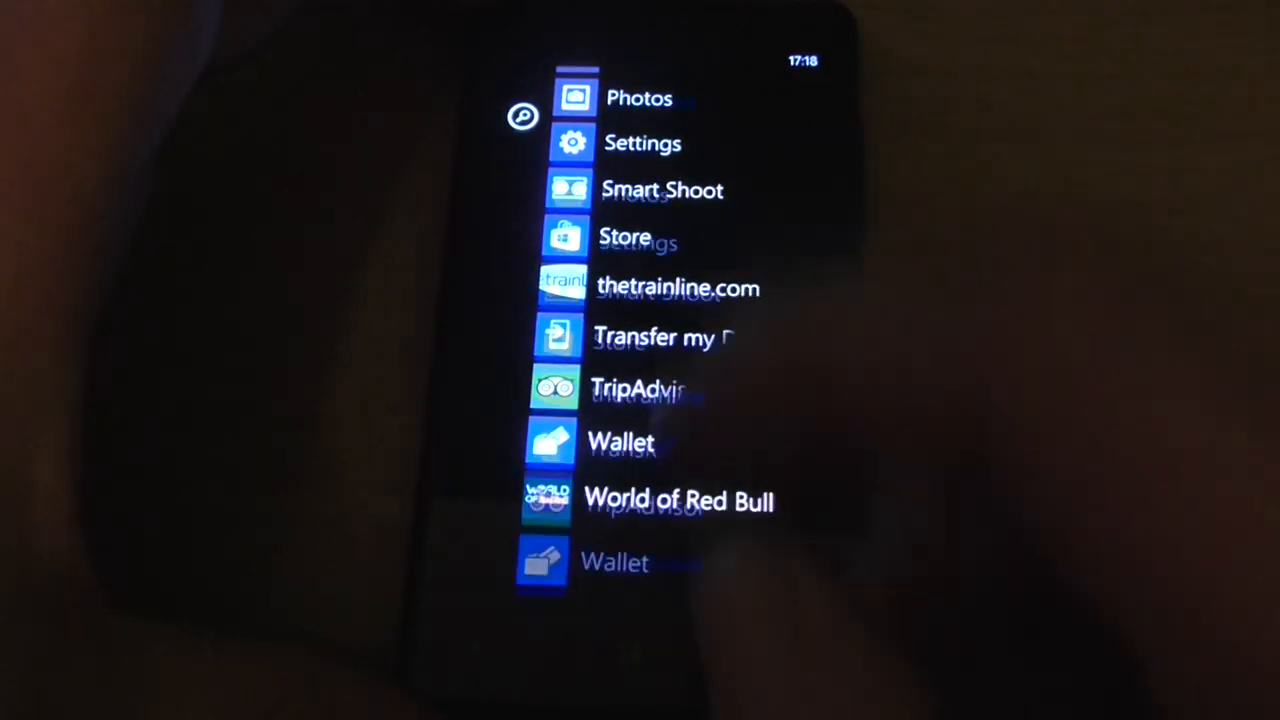
scroll(down, 3)
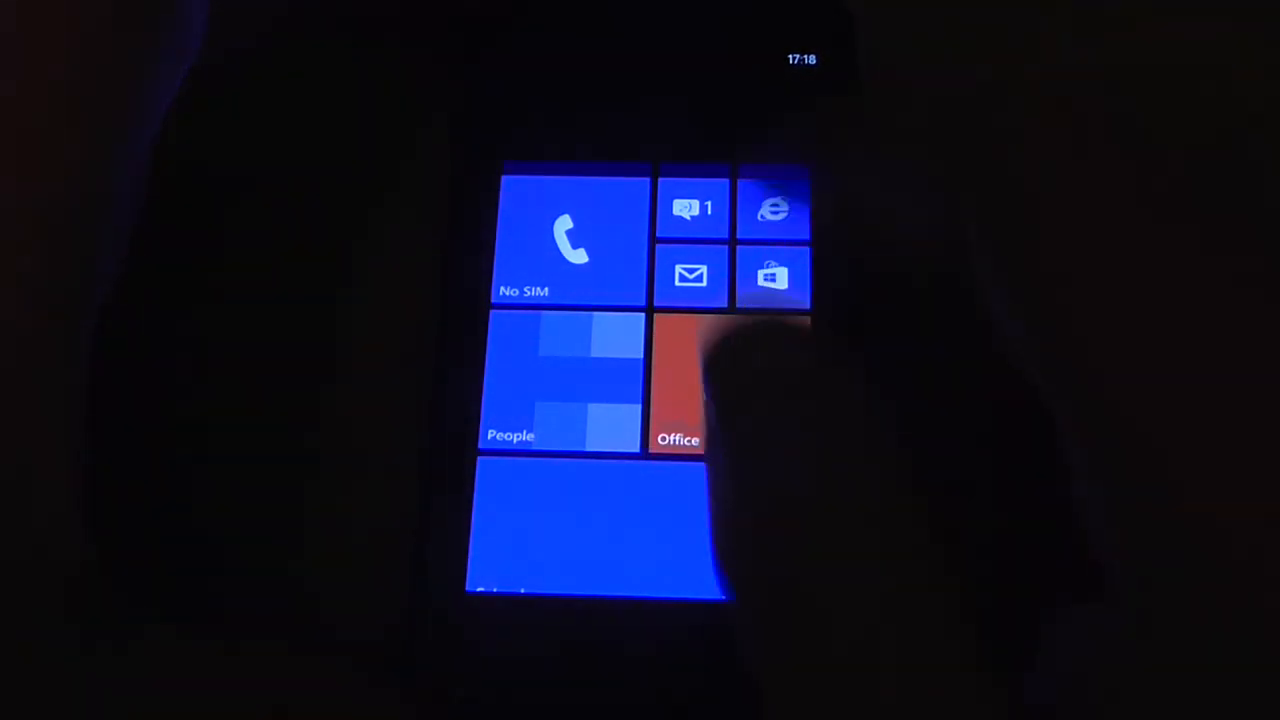
scroll(down, 3)
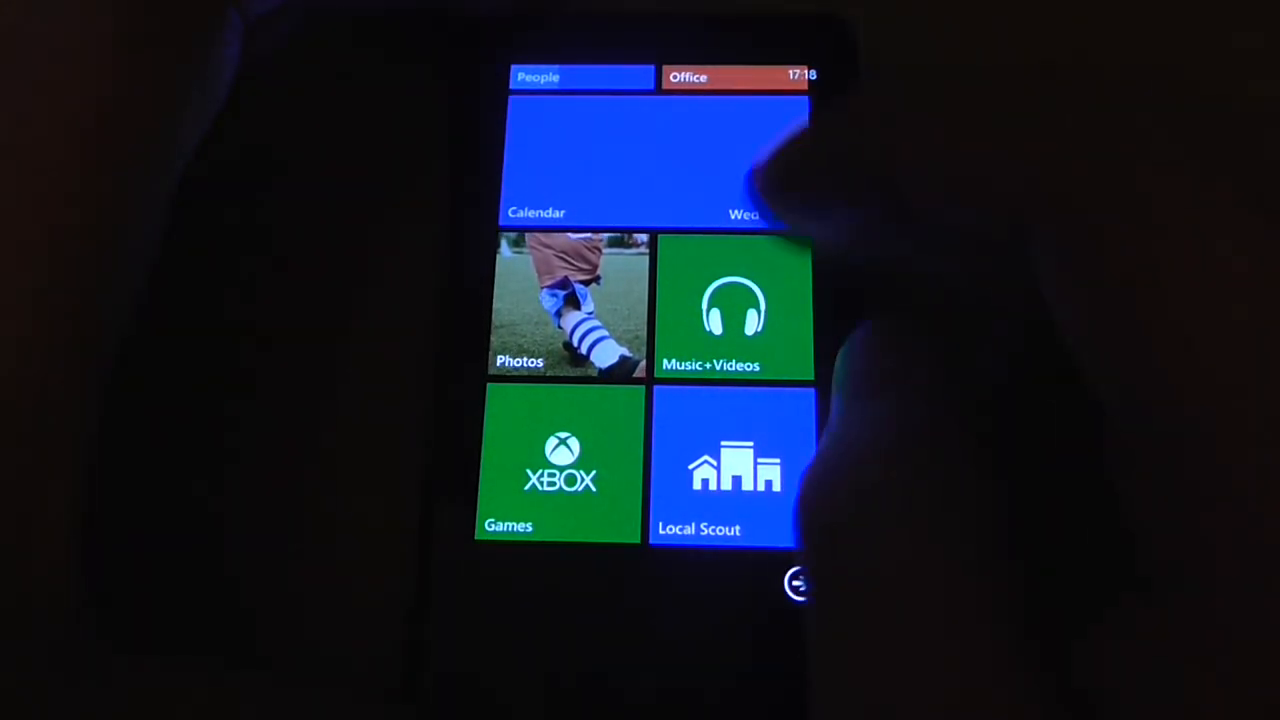
scroll(down, 3)
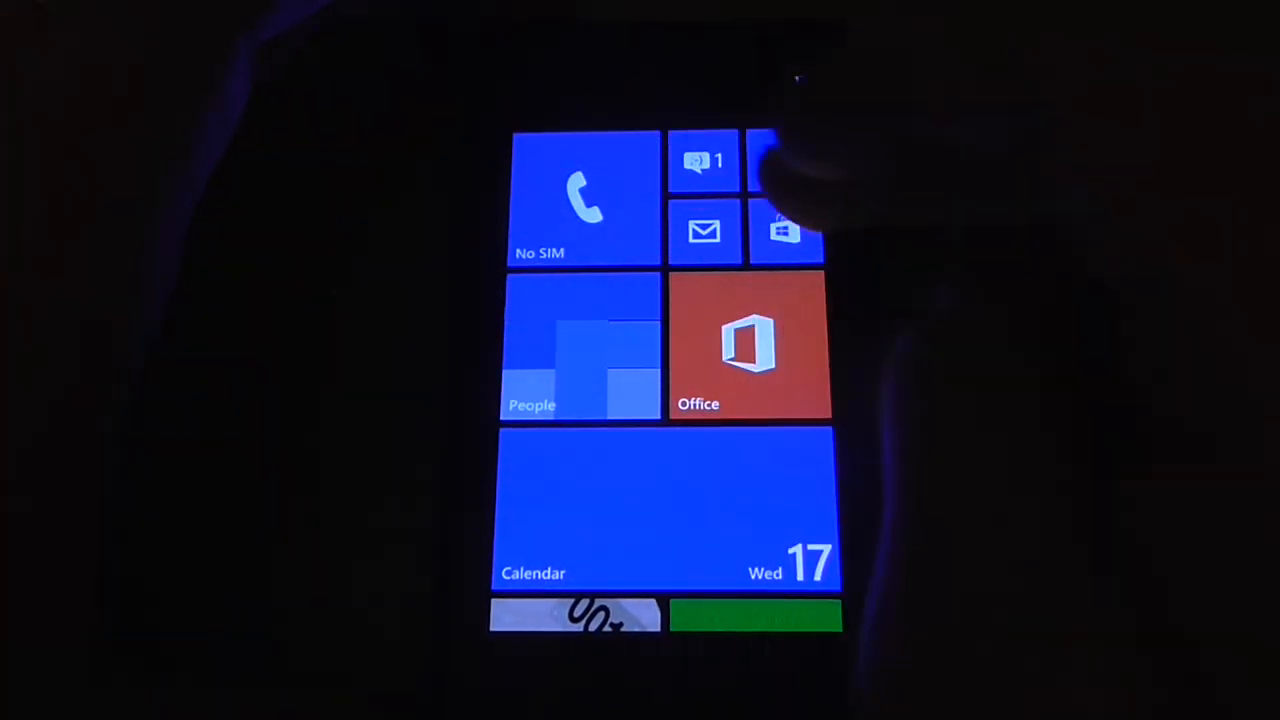
click(704, 160)
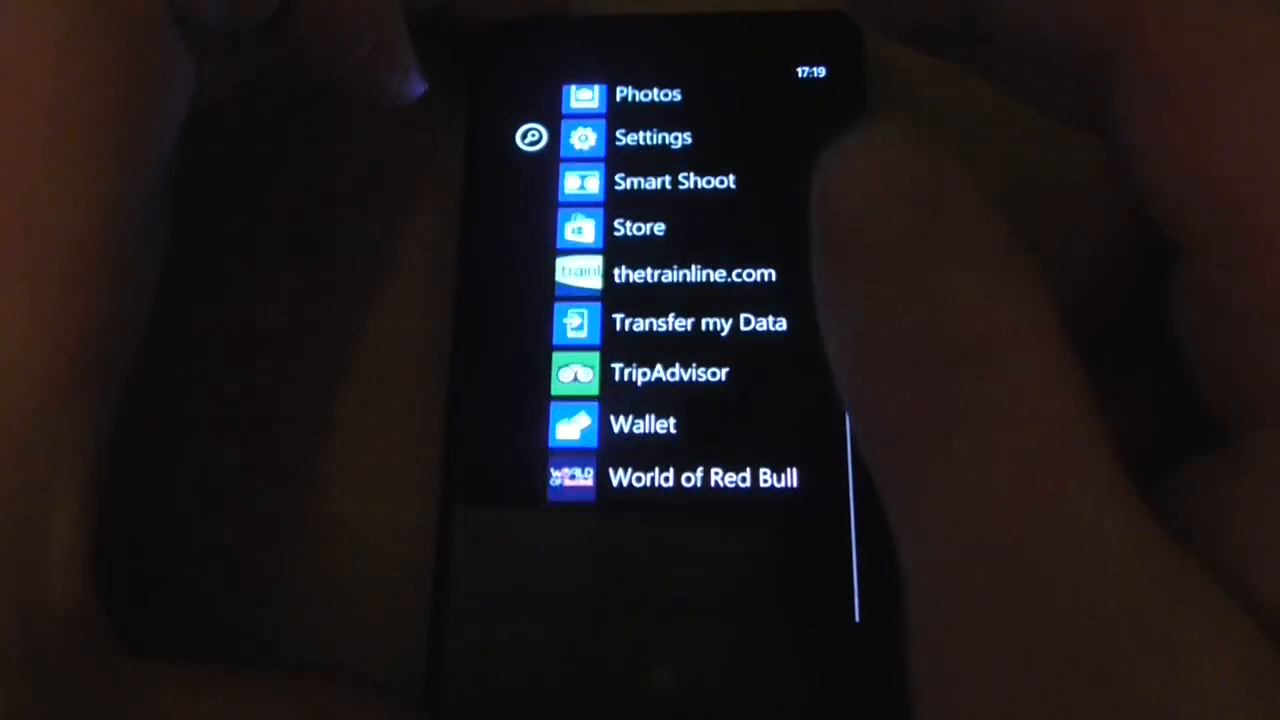
scroll(down, 3)
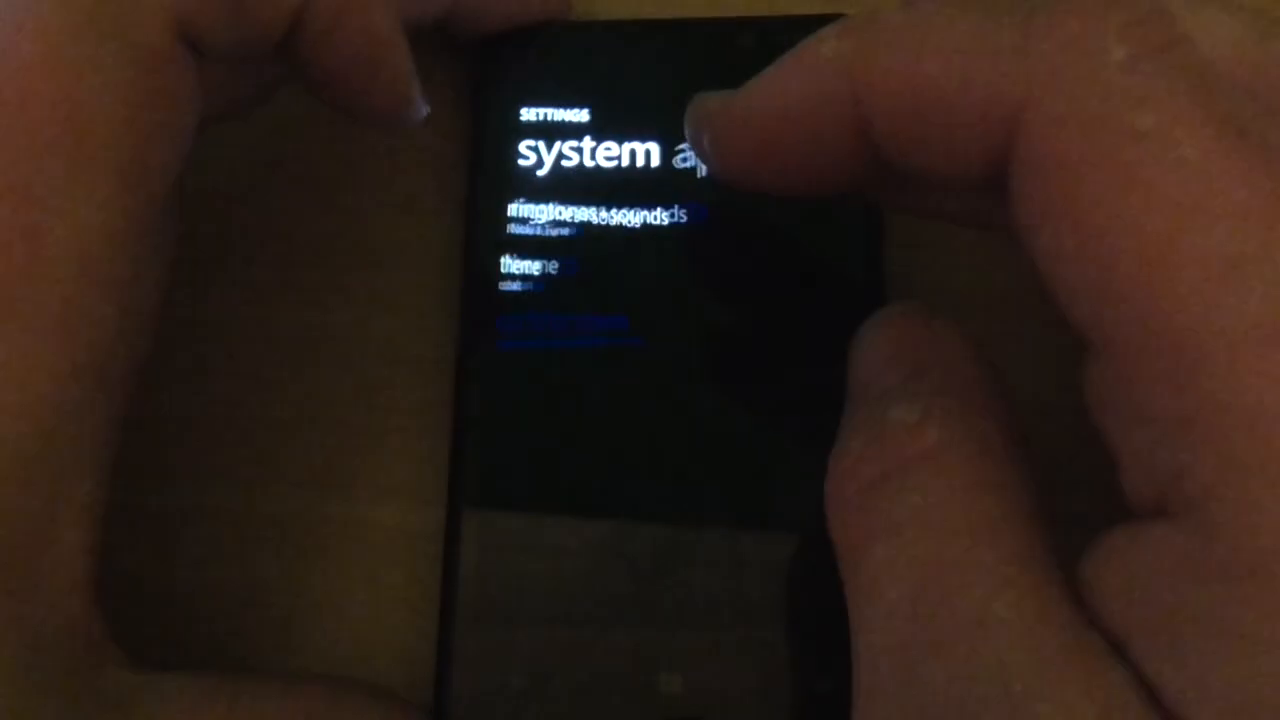
- In theme settings, switch the background to dark and choose the cobalt accent colour
click(536, 268)
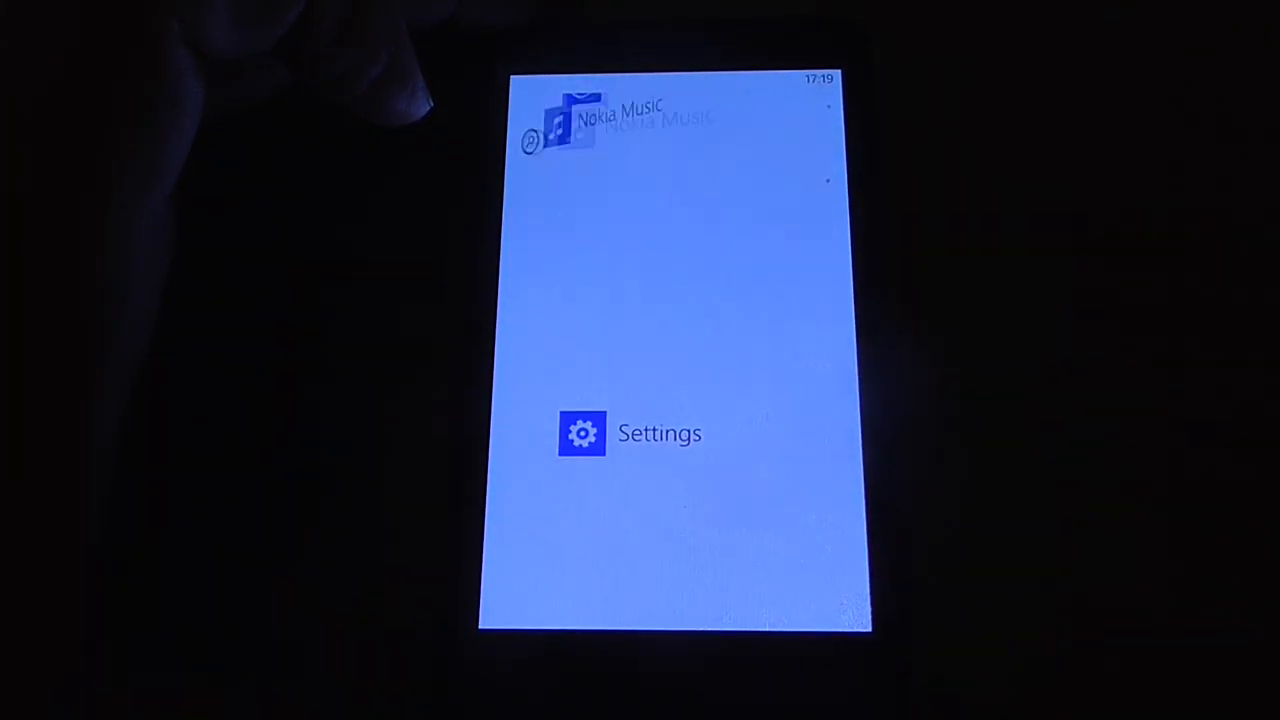
click(582, 432)
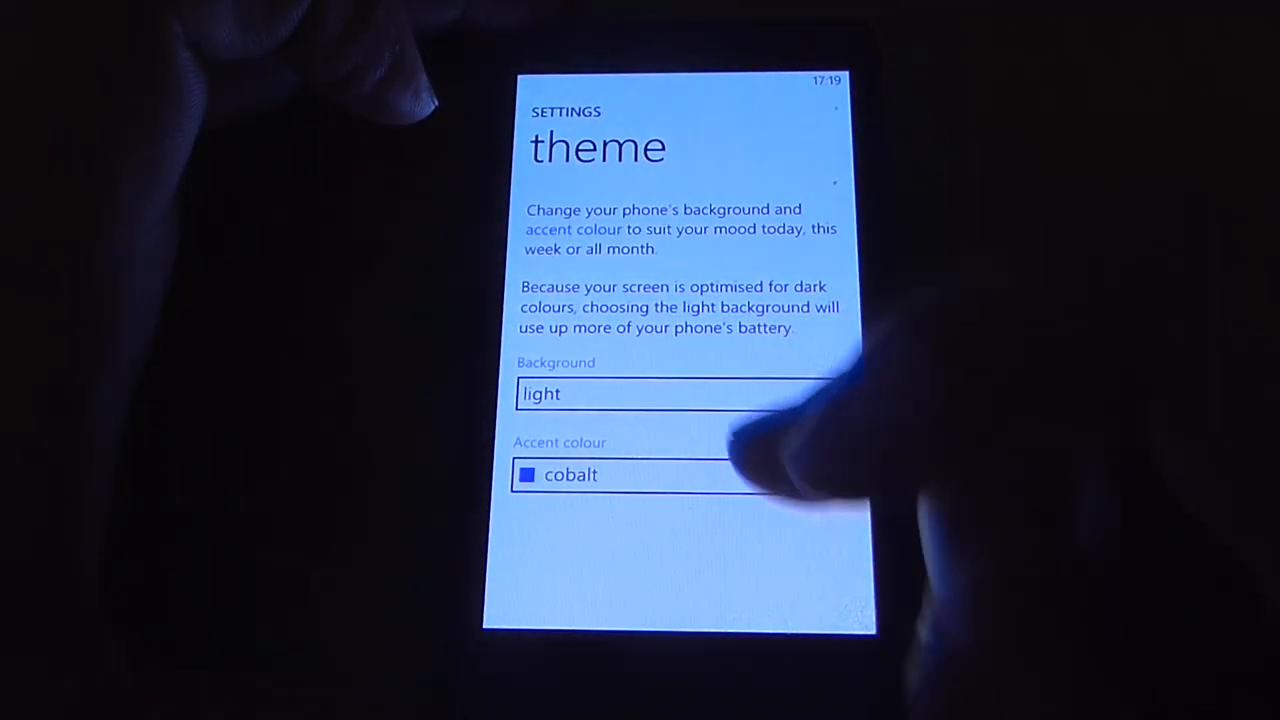
click(680, 394)
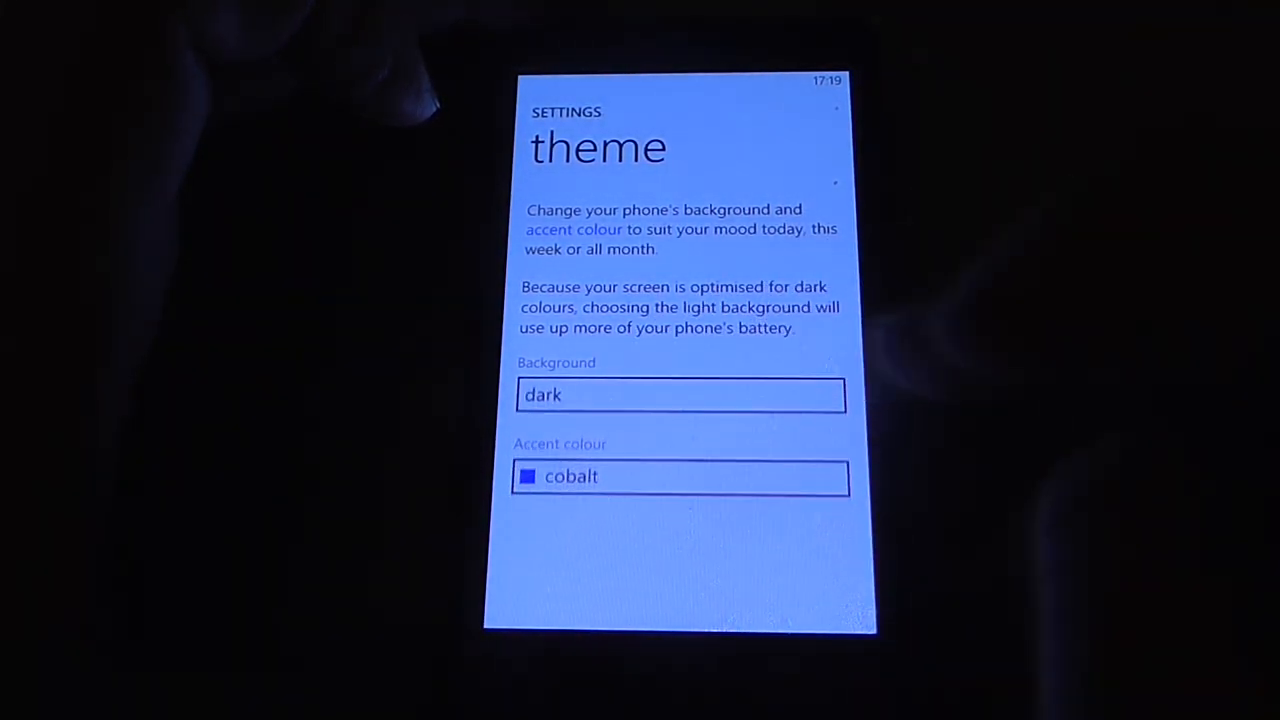
click(680, 476)
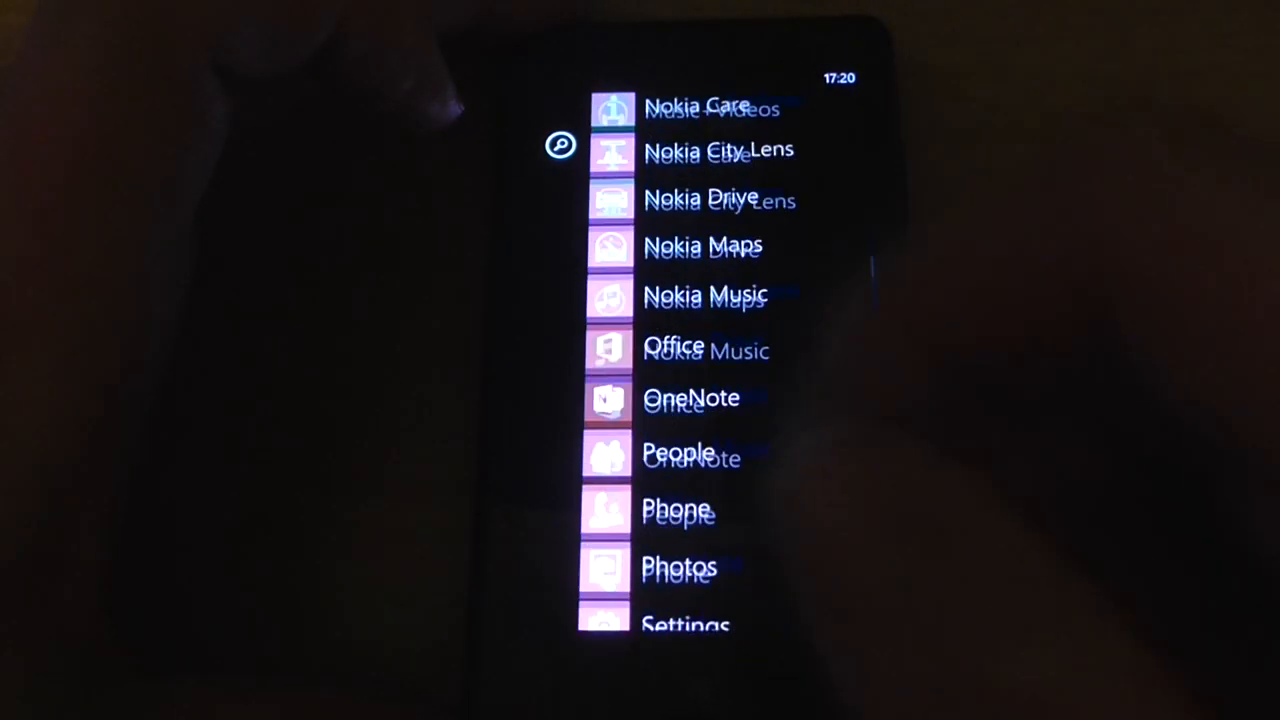
- Flick down through the app list from Calculator to World of Red Bull
scroll(down, 3)
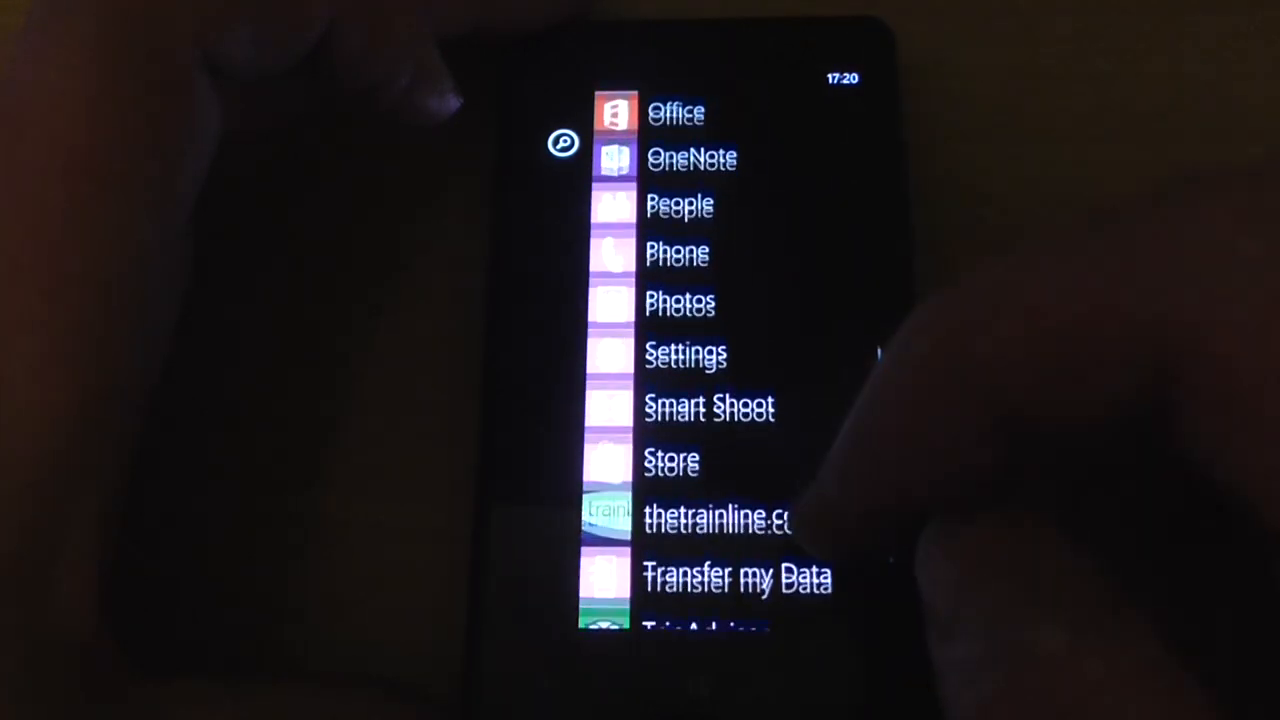
scroll(down, 3)
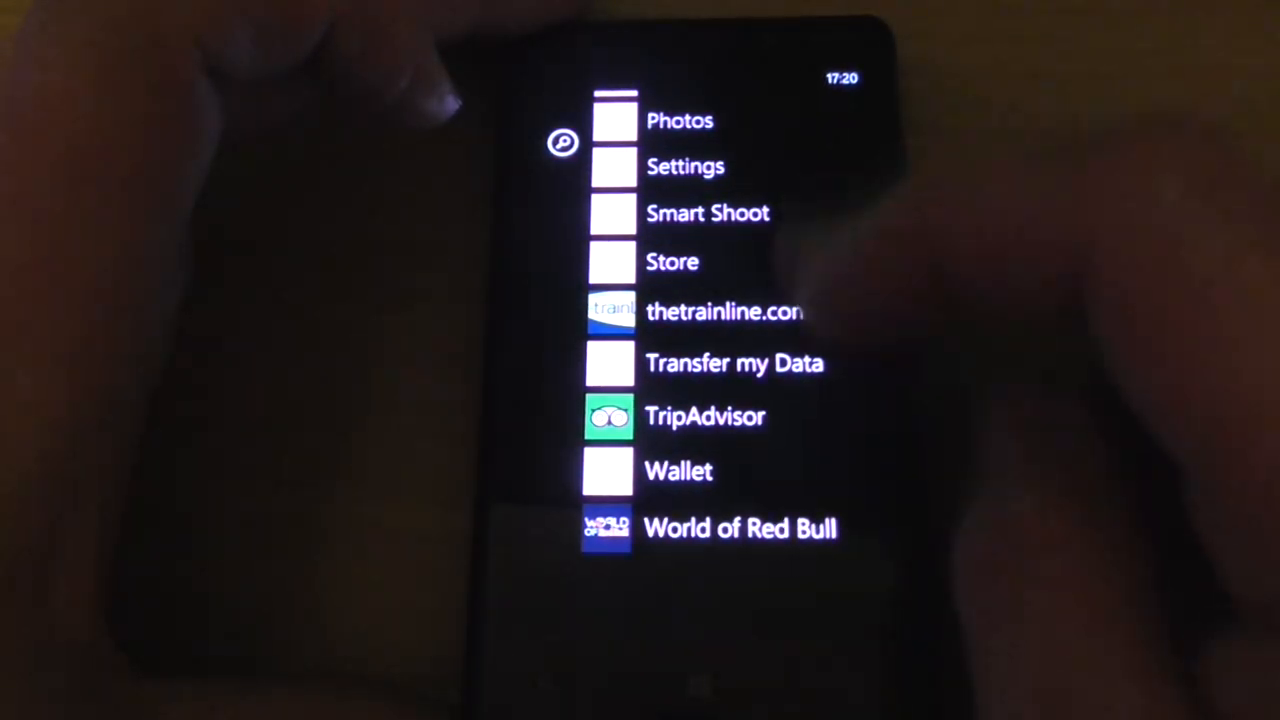
scroll(down, 3)
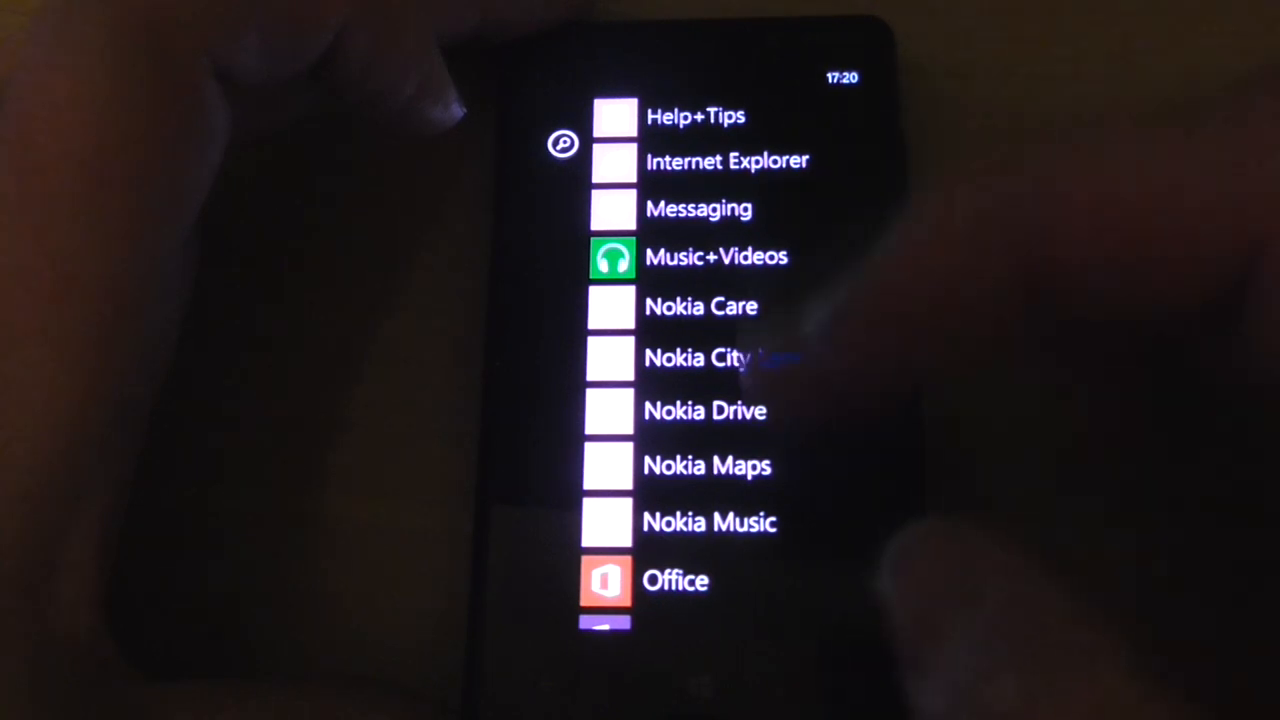
scroll(down, 3)
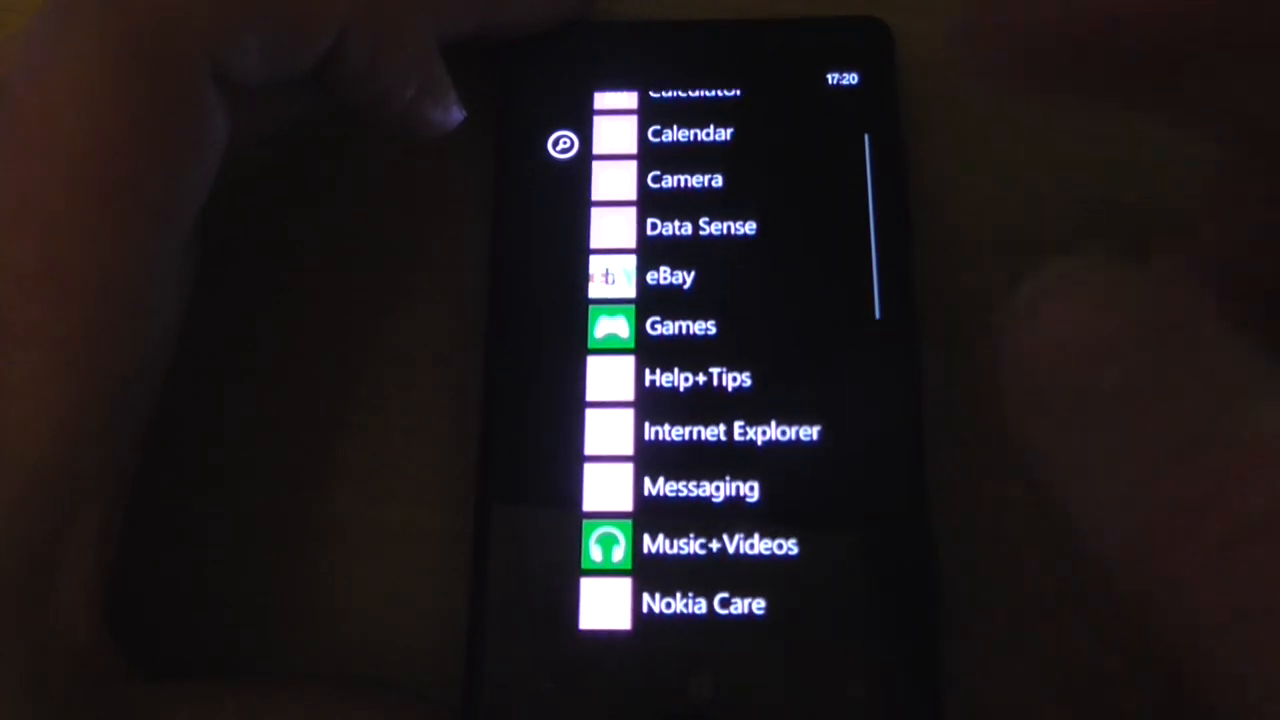
scroll(down, 3)
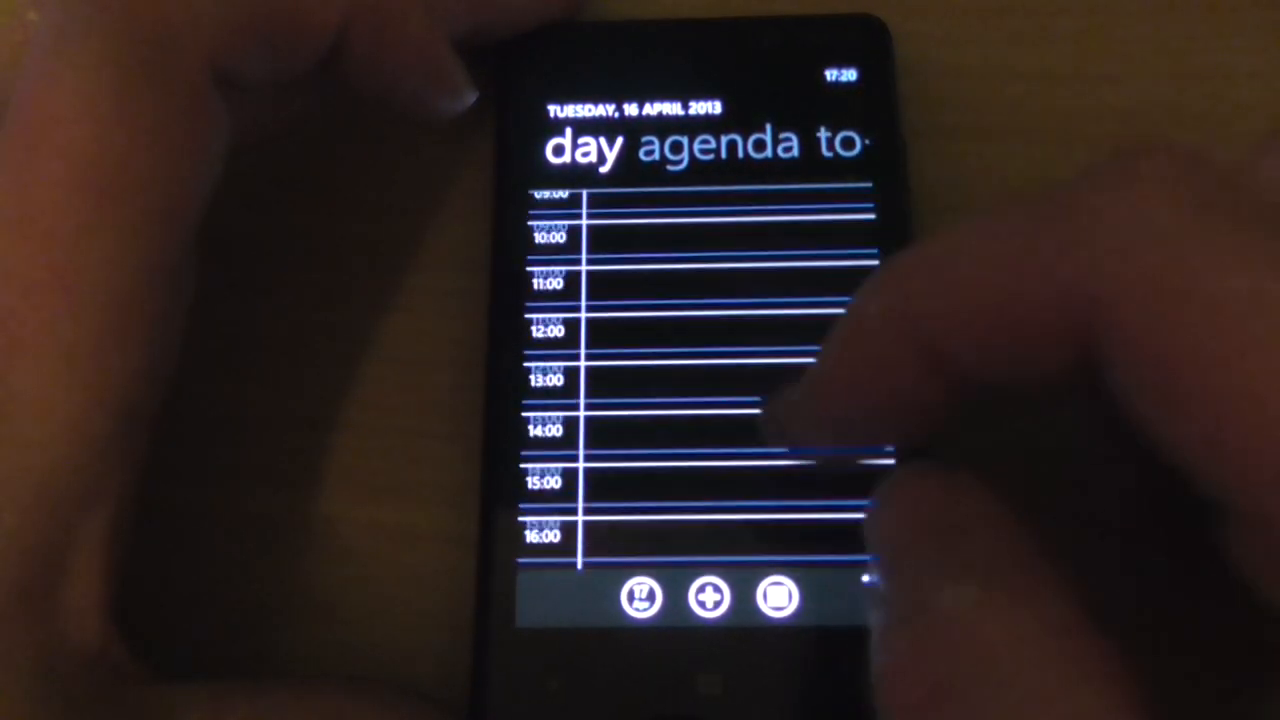
- Scroll the Calendar day view for Tuesday 16 April 2013 and show more options
scroll(down, 3)
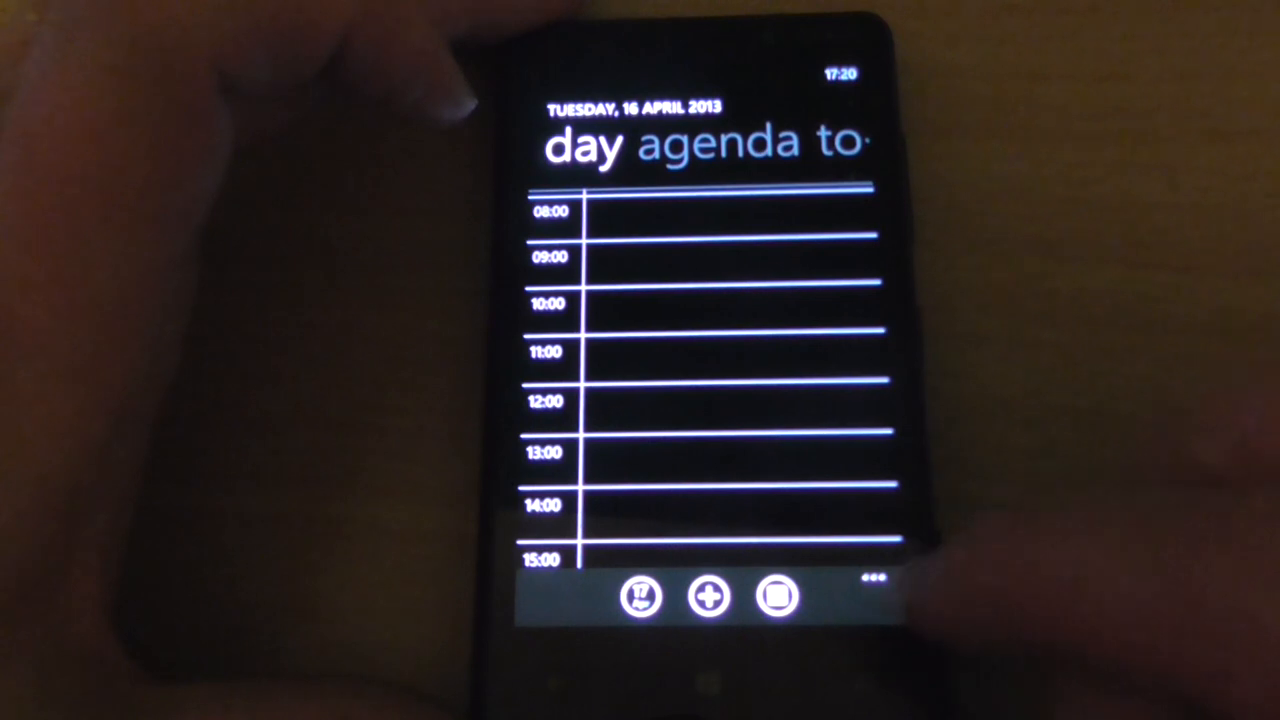
click(868, 582)
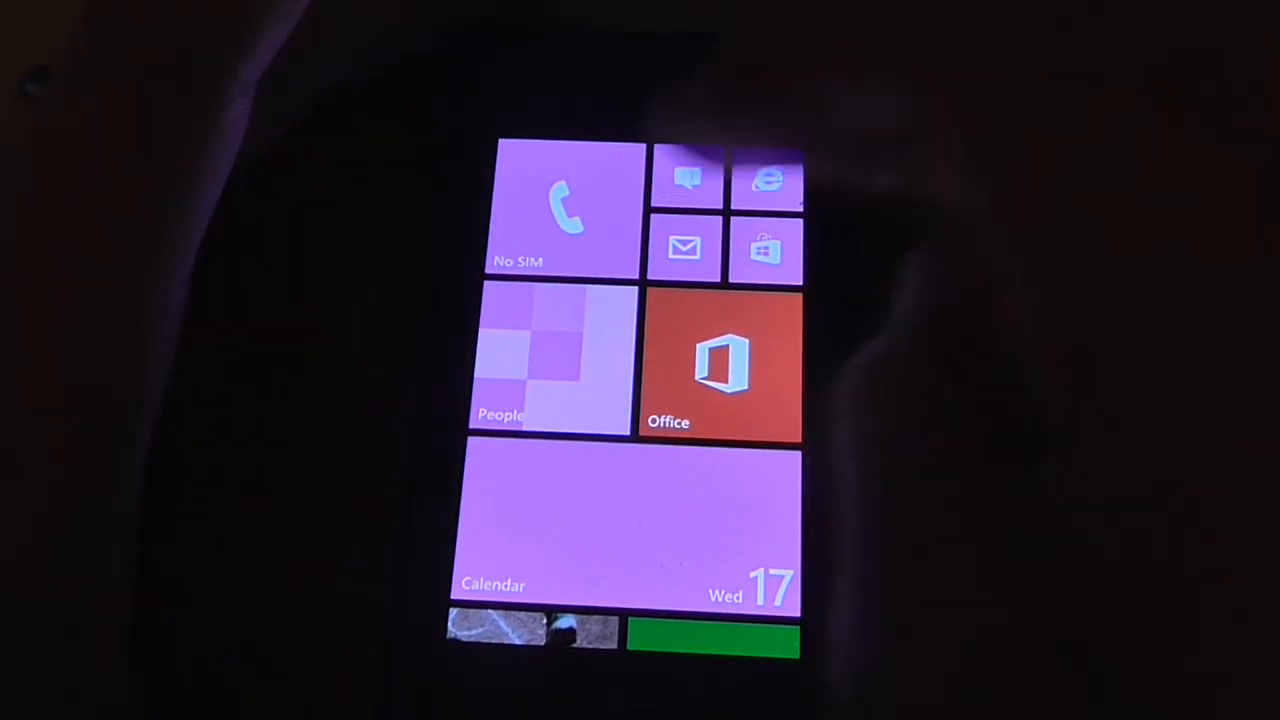
- Open Messaging from the Start screen to its threads list
click(684, 178)
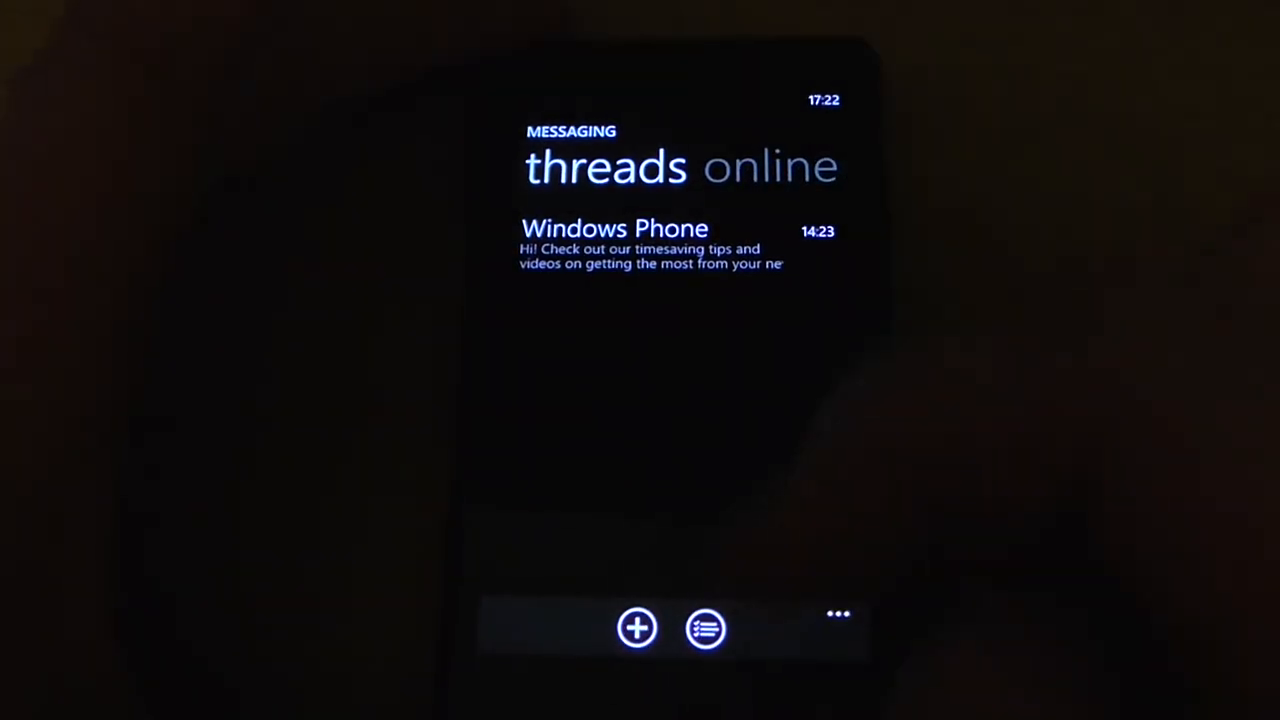
- Start a new text to g, clear the random letters and write 'Hel' completed from suggestions
click(636, 628)
text(Bdbfjcjdlcudncjxkrkgjf)
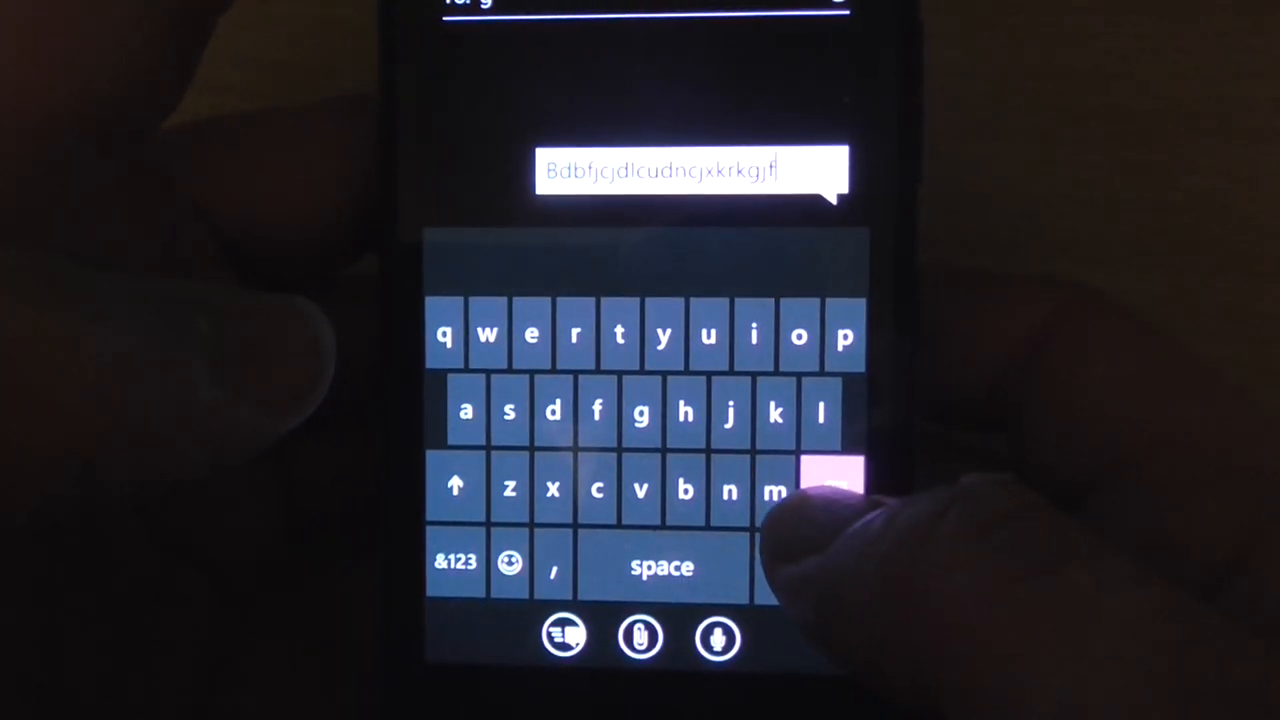
click(456, 488)
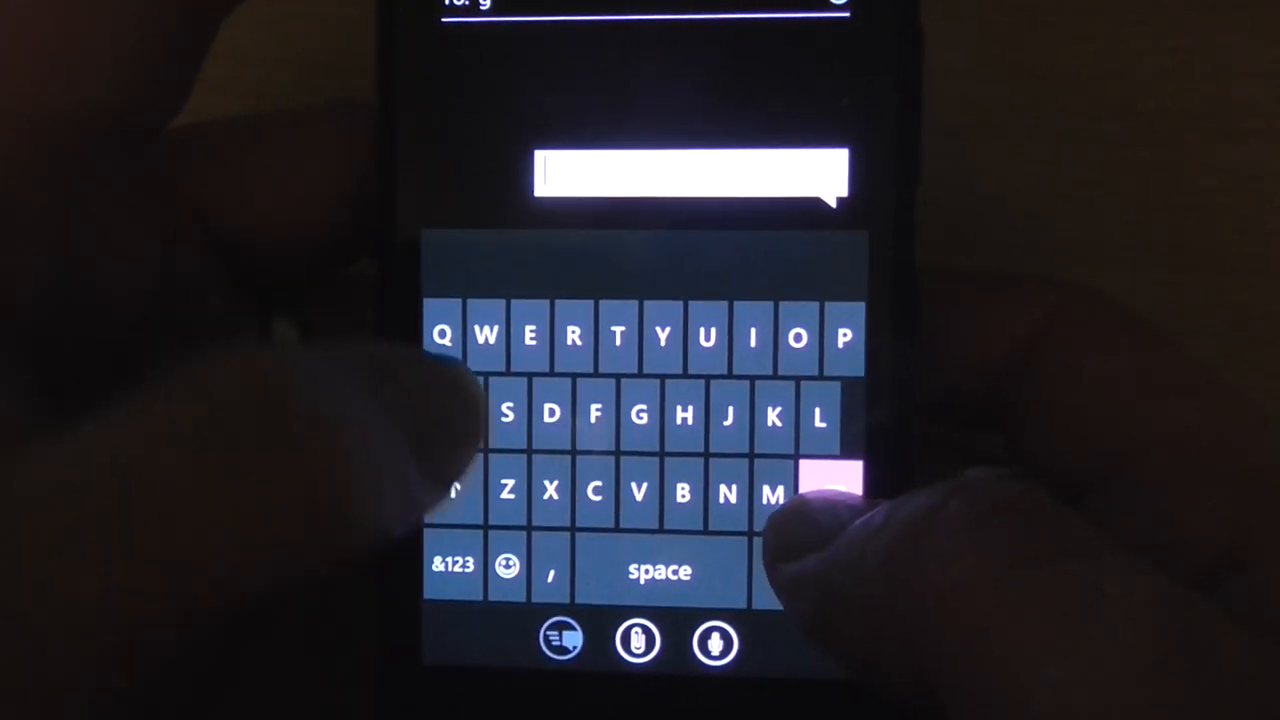
text(Hel)
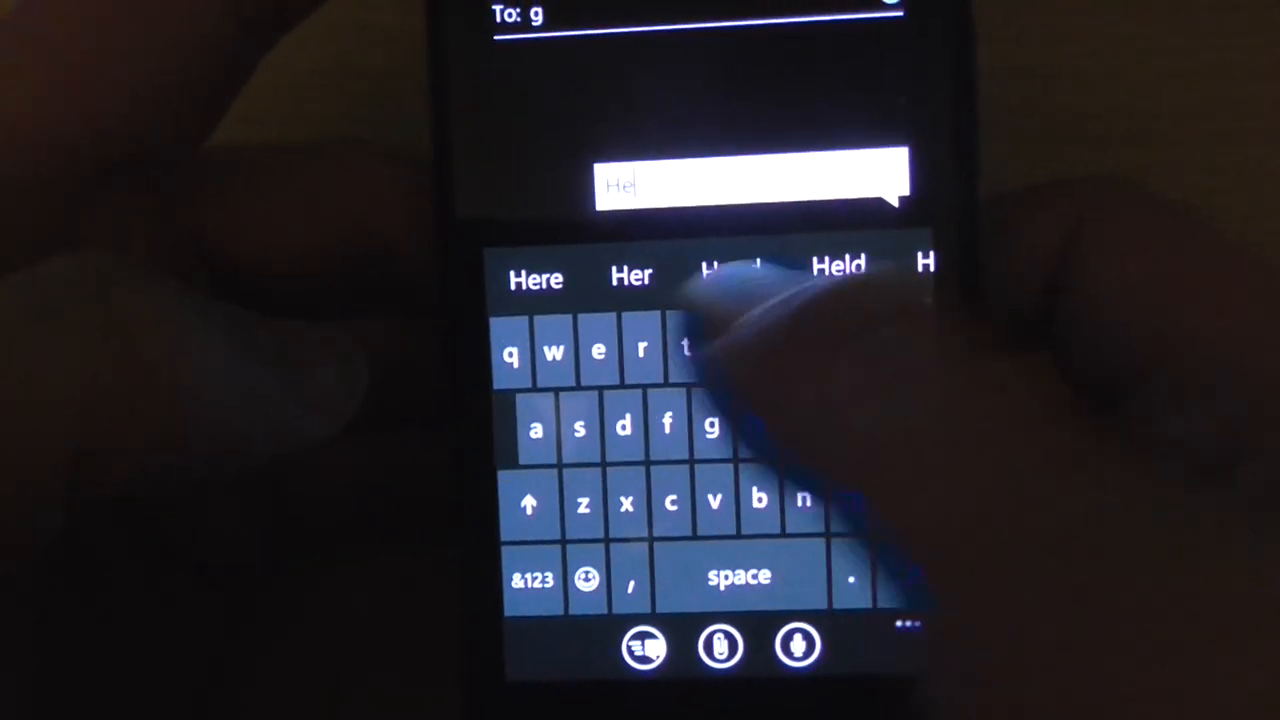
click(840, 268)
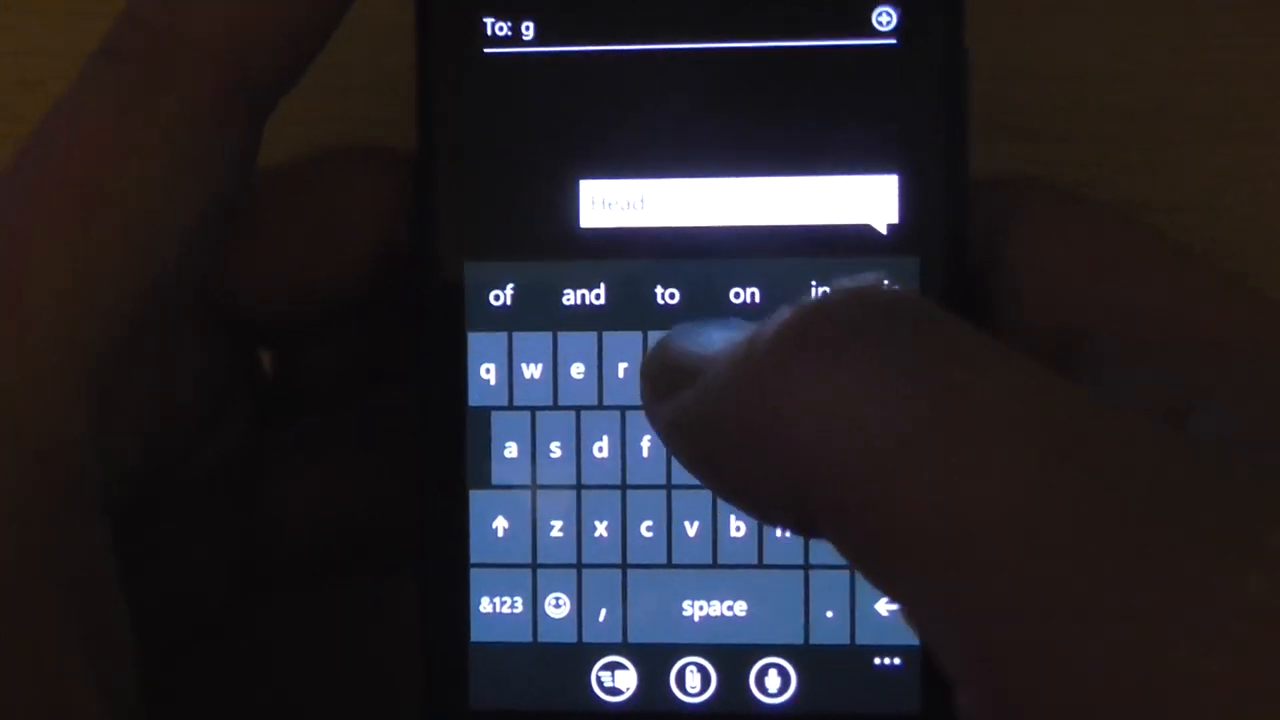
text(g)
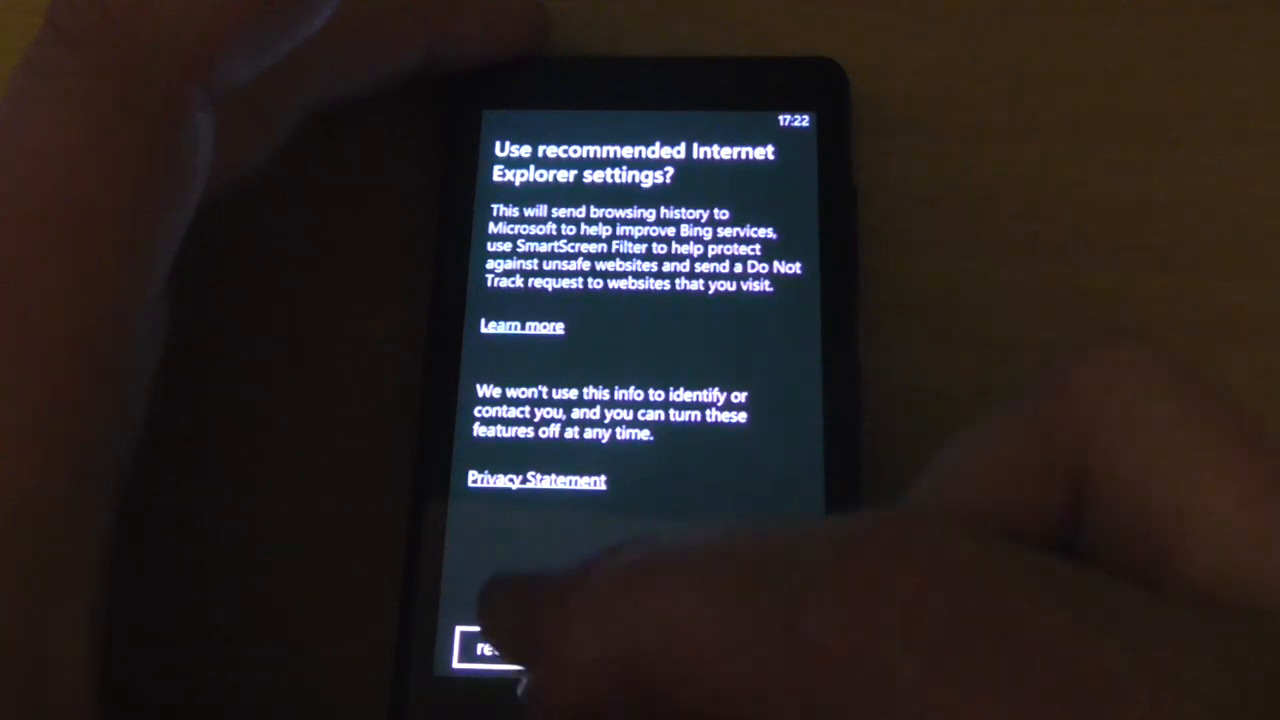
- Accept Internet Explorer's recommended settings and load the link.nokia.com page
click(490, 648)
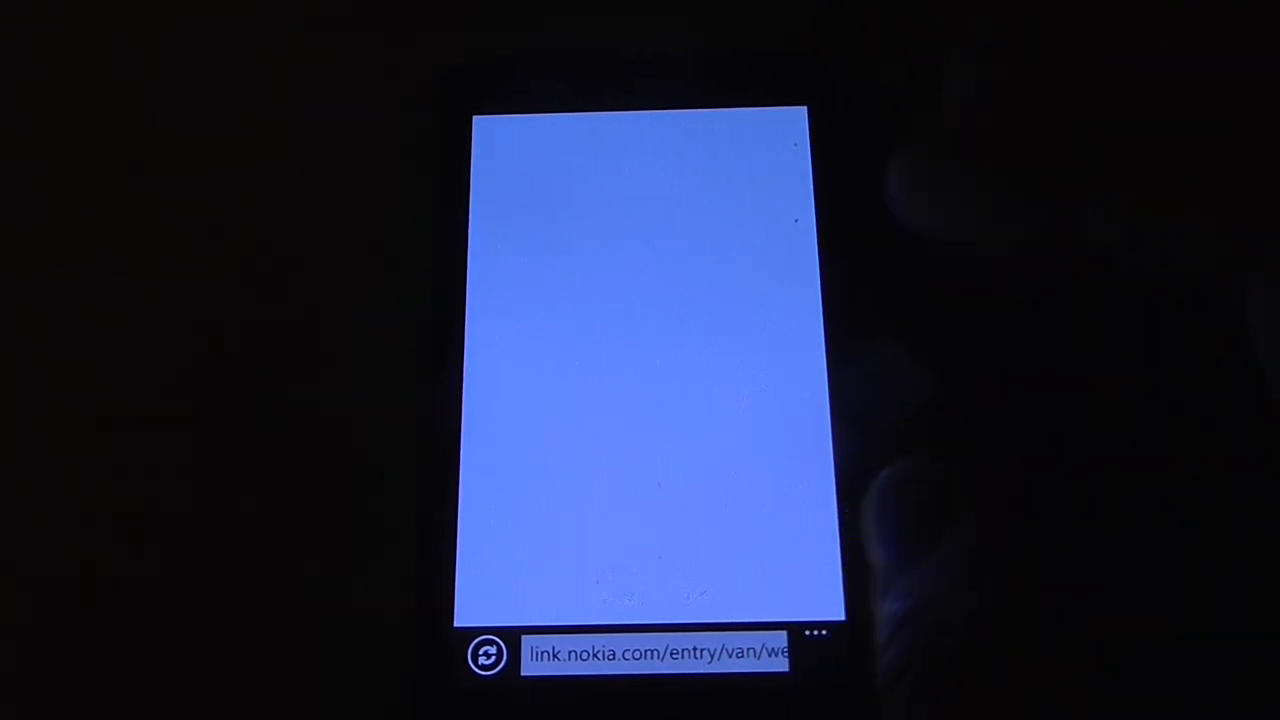
click(816, 632)
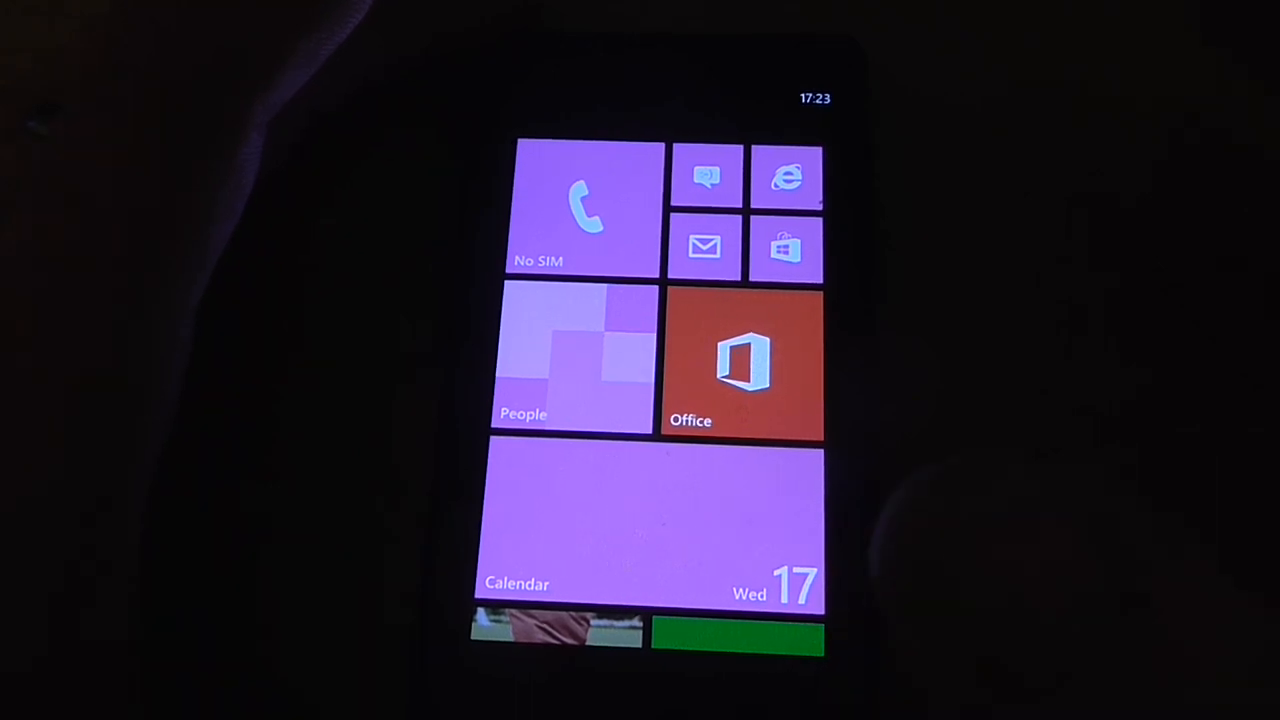
- Open the Office hub from Start and swipe to its recent documents list
scroll(down, 3)
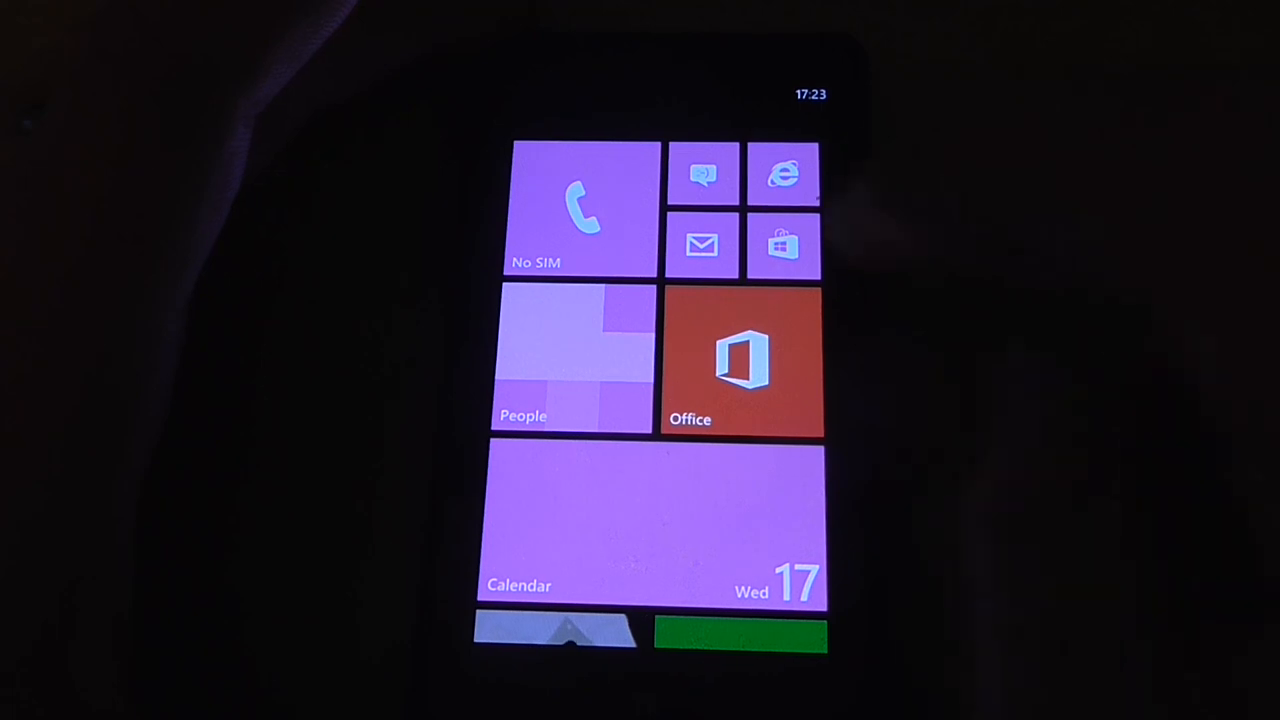
click(740, 360)
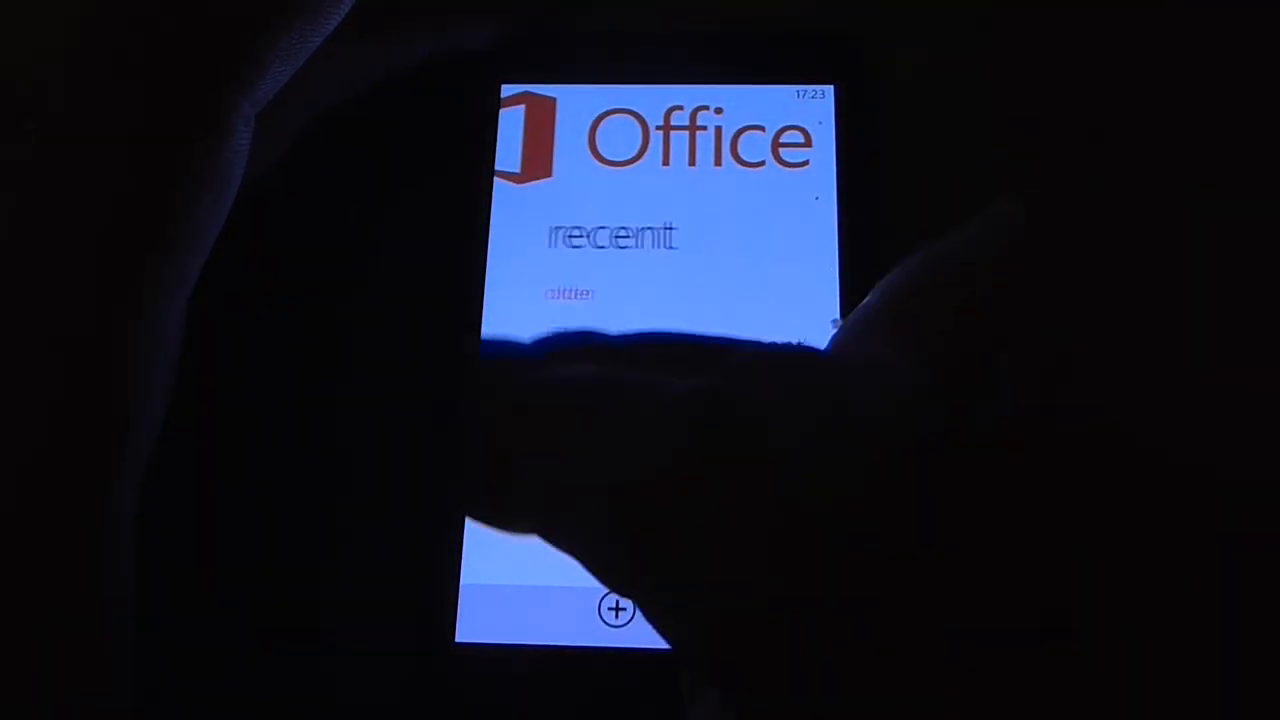
scroll(left, 3)
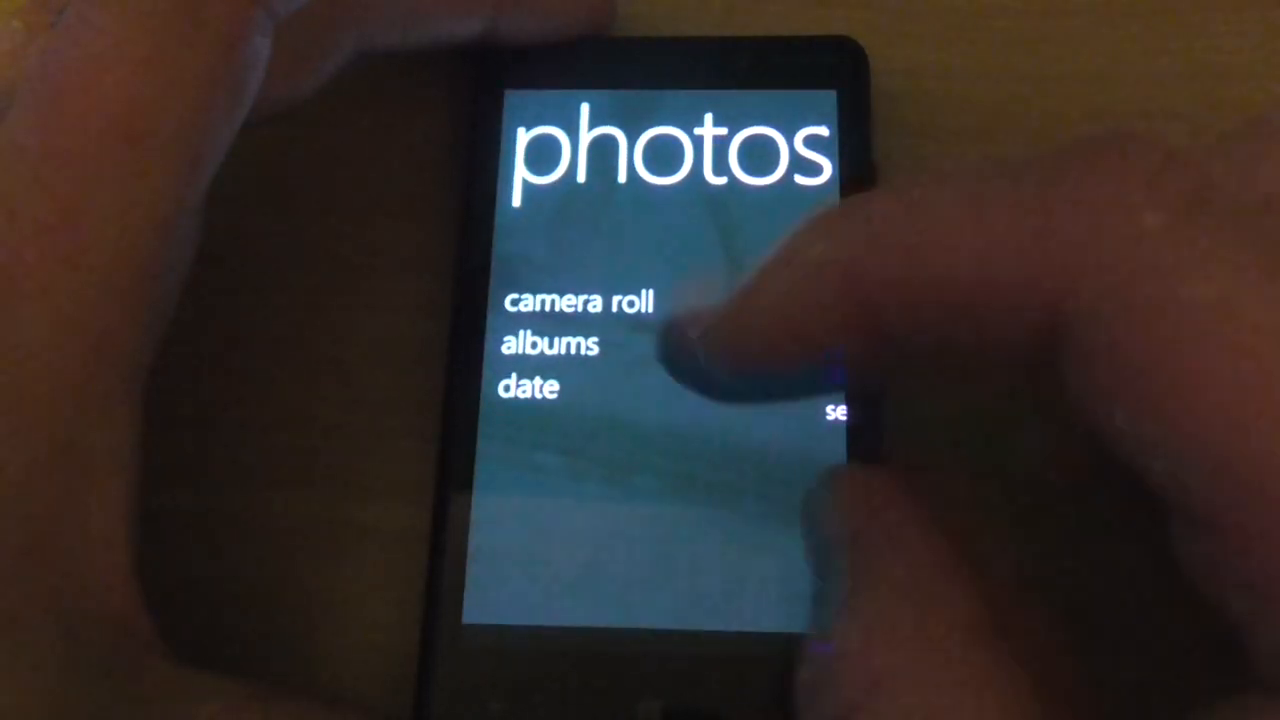
- Leave the Photos hub and return to the Start screen
click(528, 388)
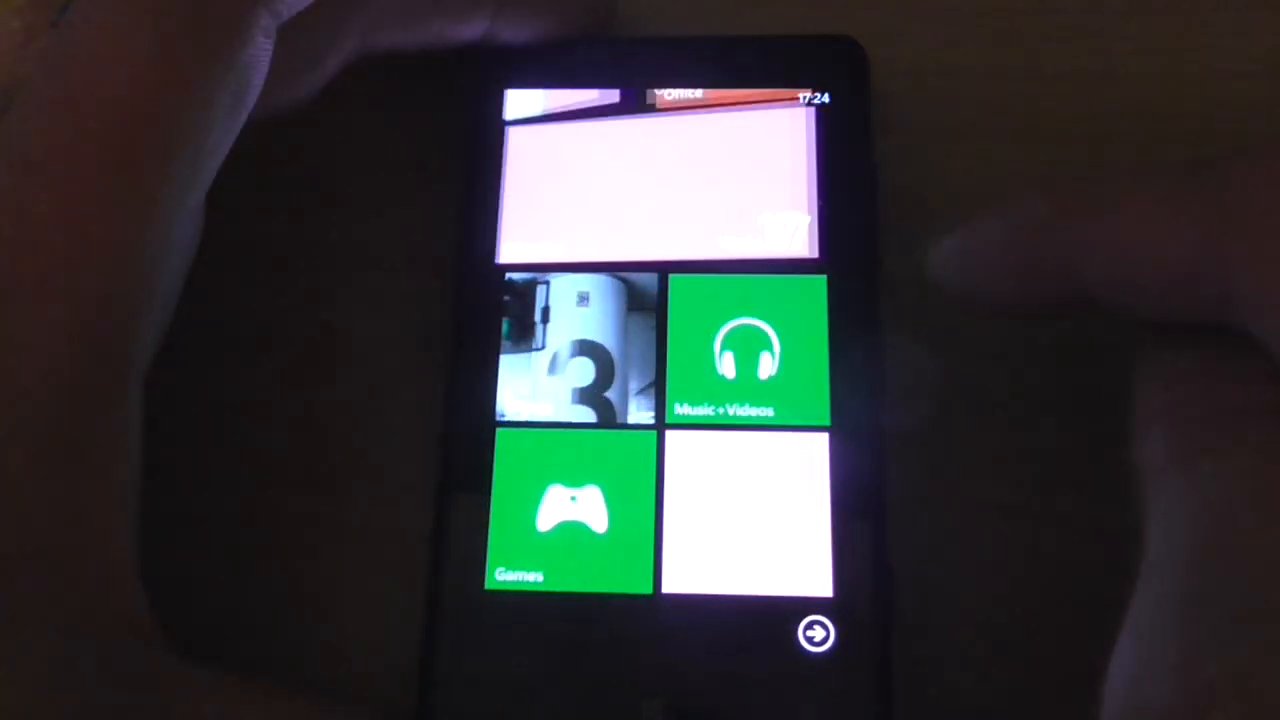
click(748, 350)
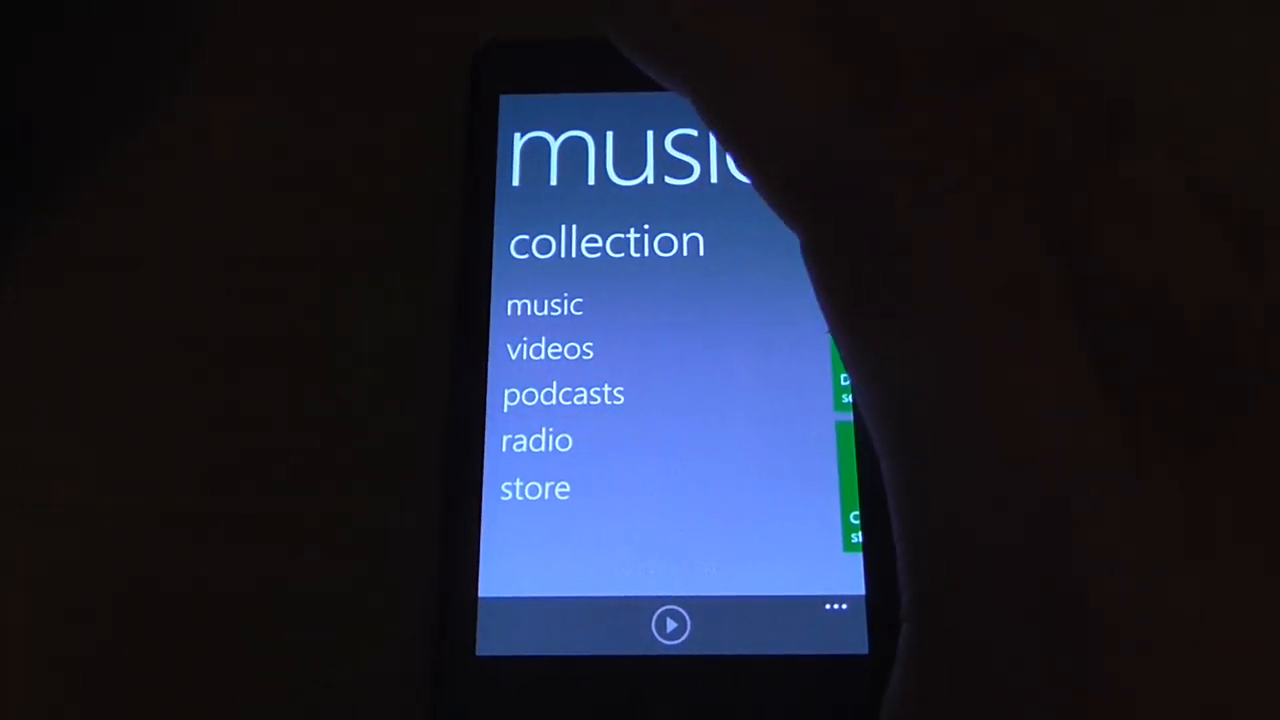
click(544, 304)
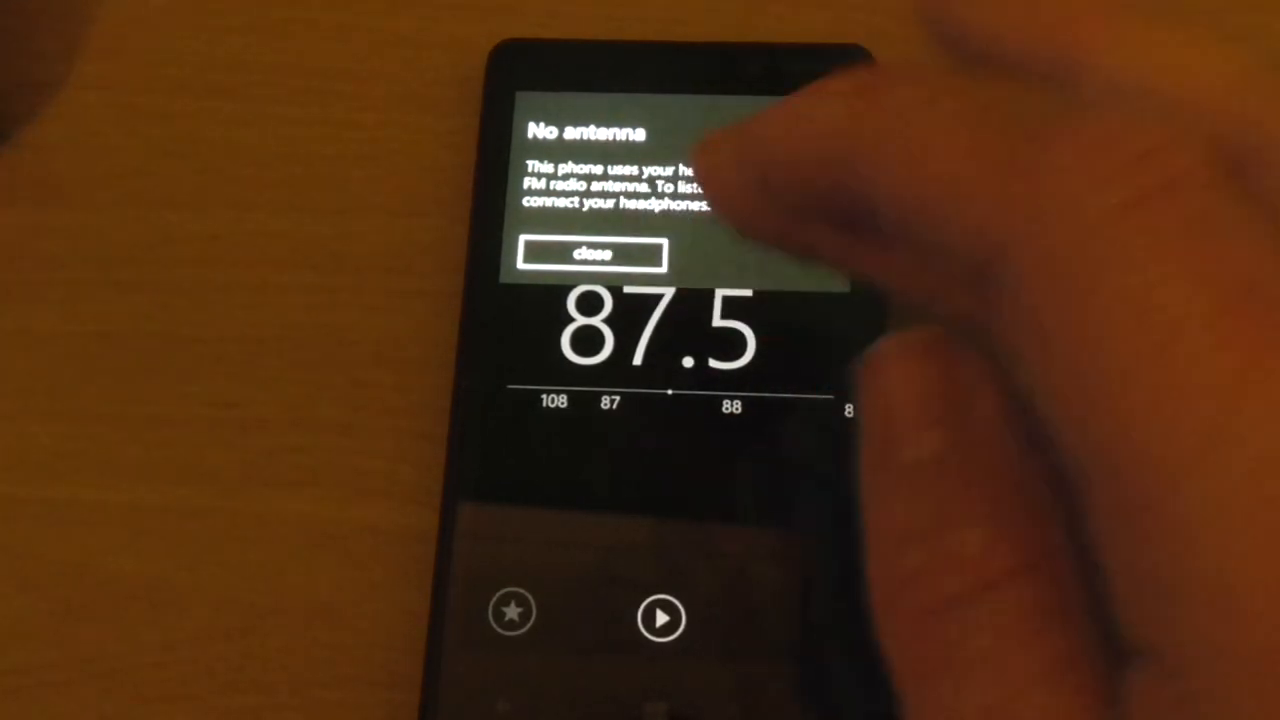
click(592, 252)
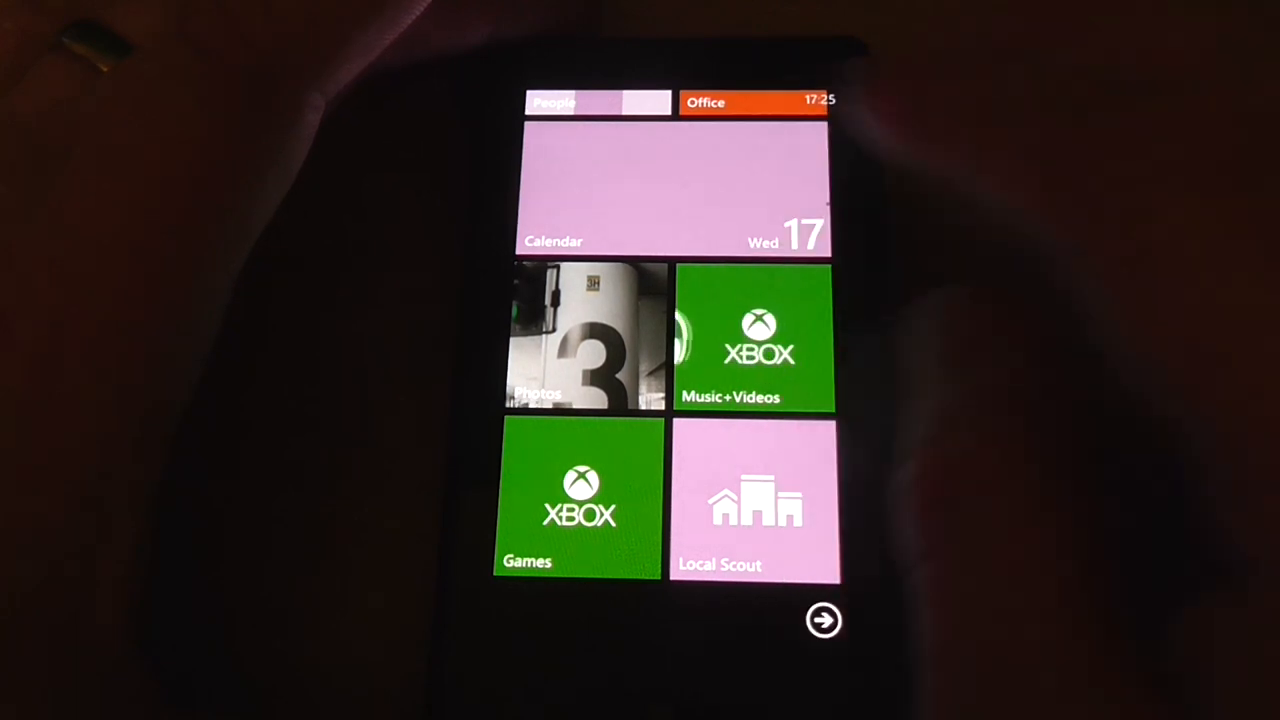
- Open the Games hub, swipe to the empty collection, then back out to the app list
click(580, 500)
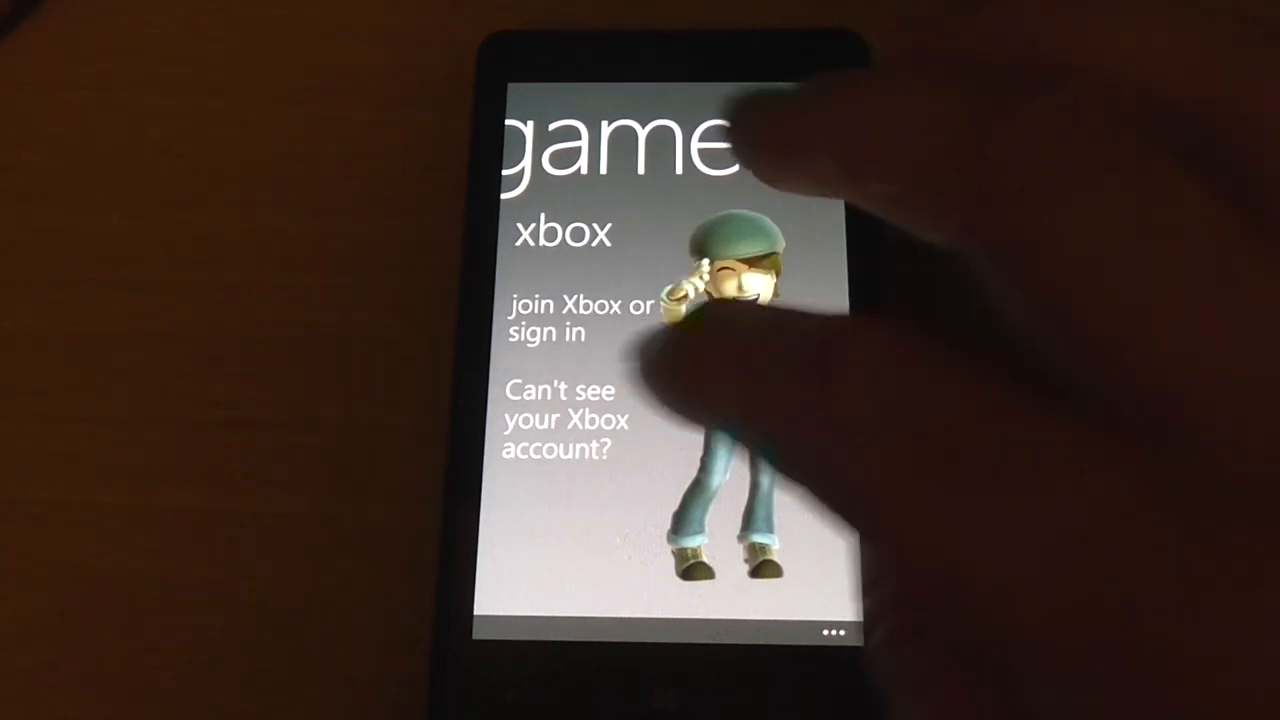
scroll(left, 3)
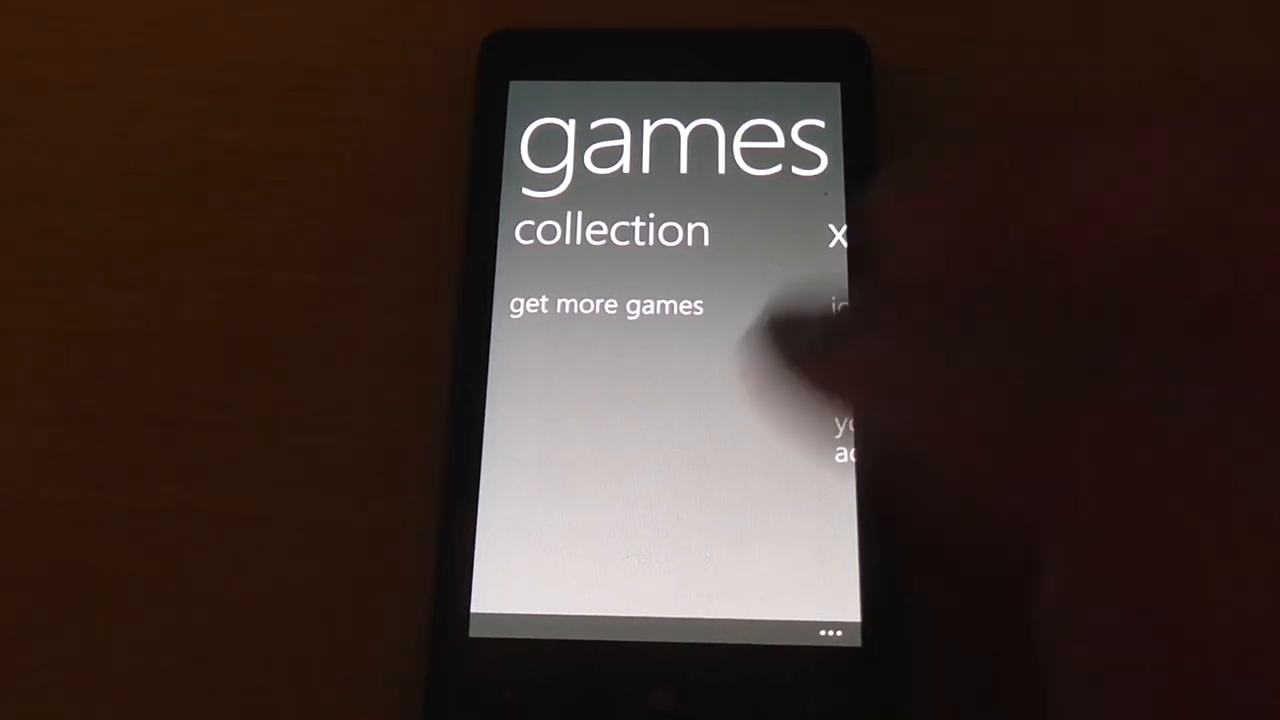
key(back)
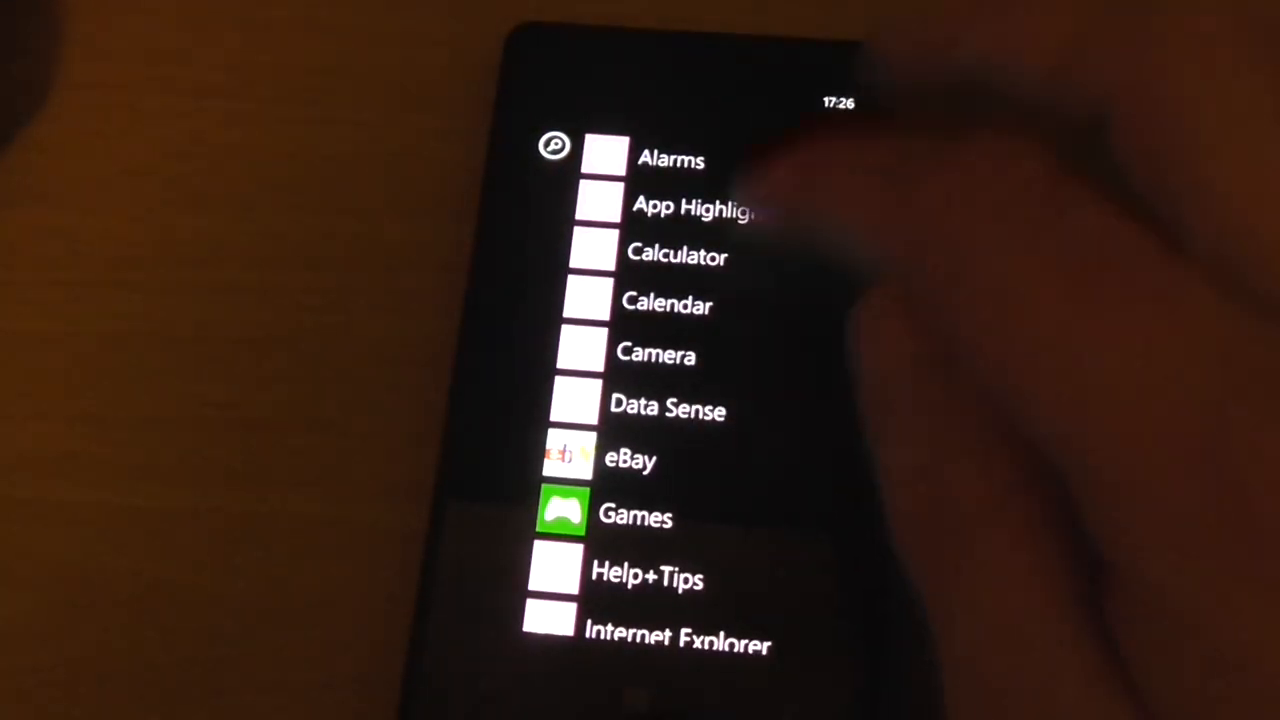
scroll(down, 3)
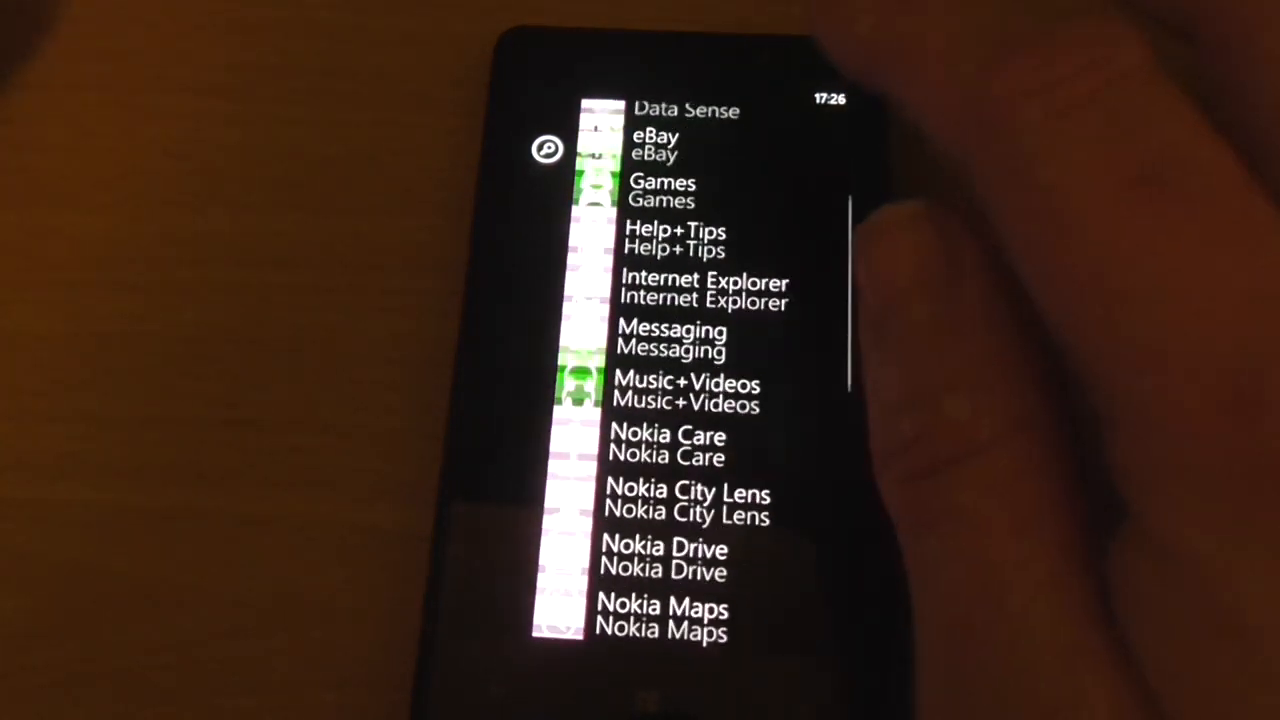
scroll(down, 3)
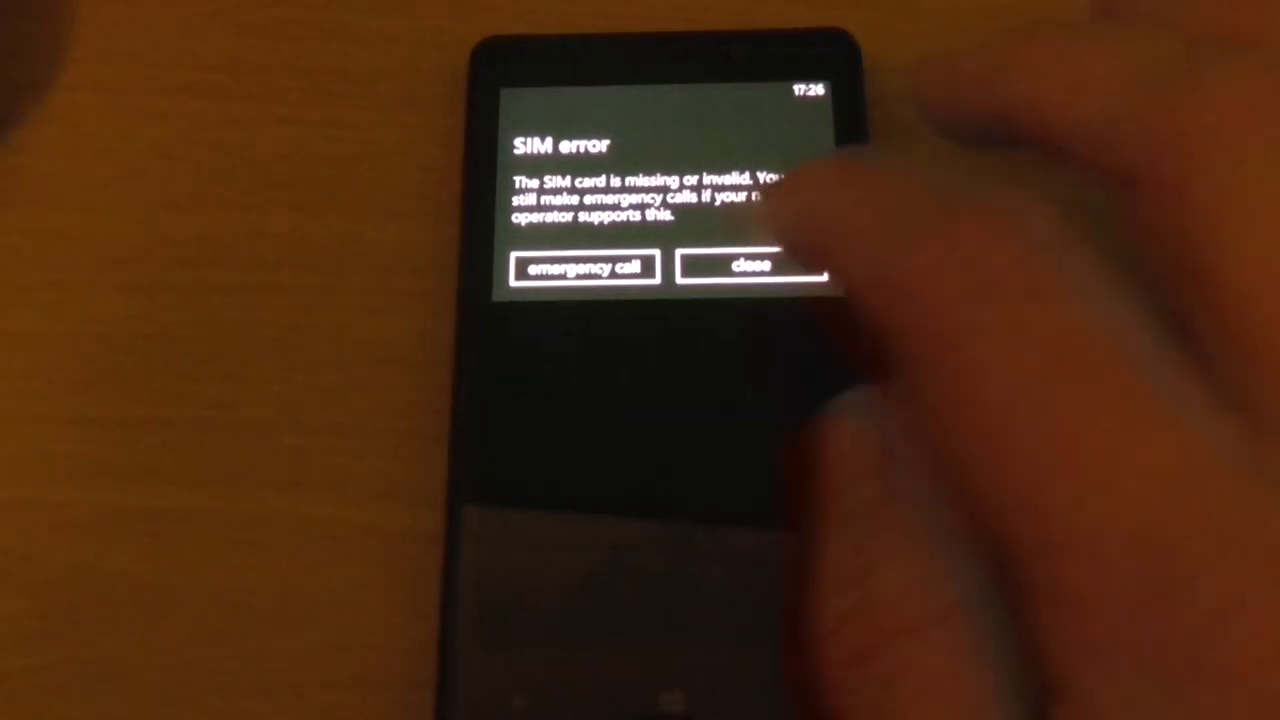
click(752, 268)
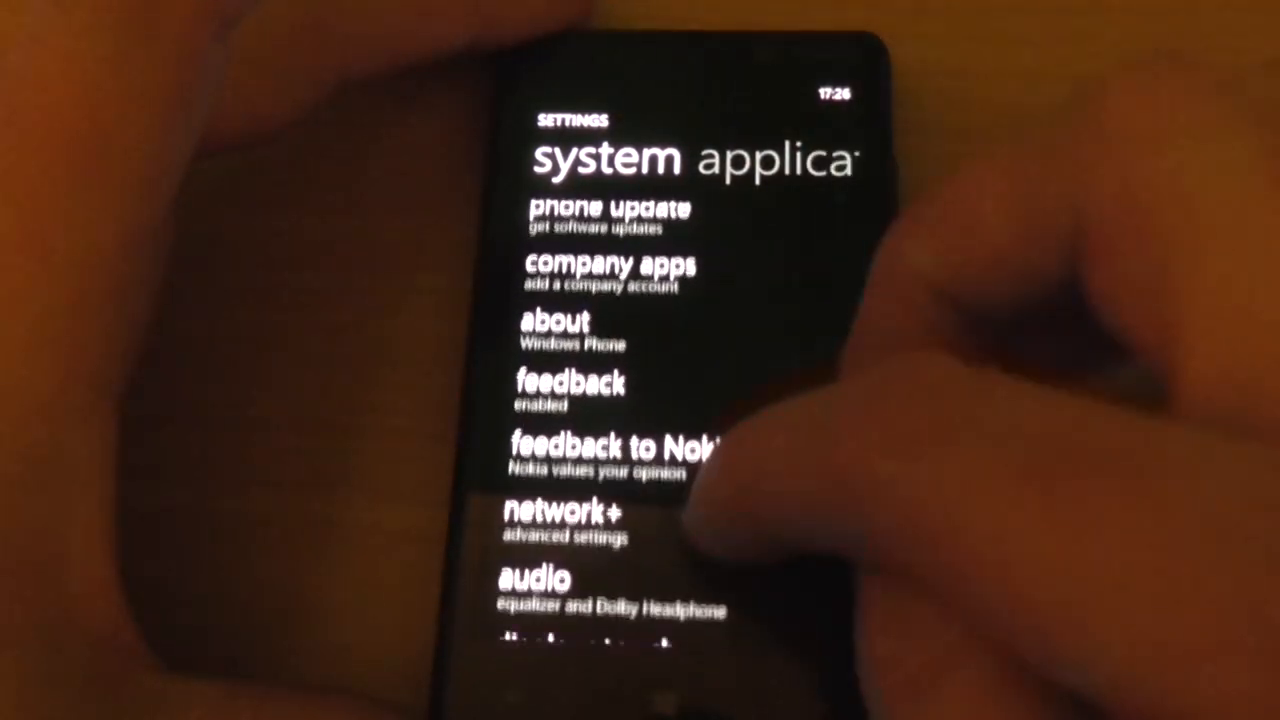
scroll(down, 3)
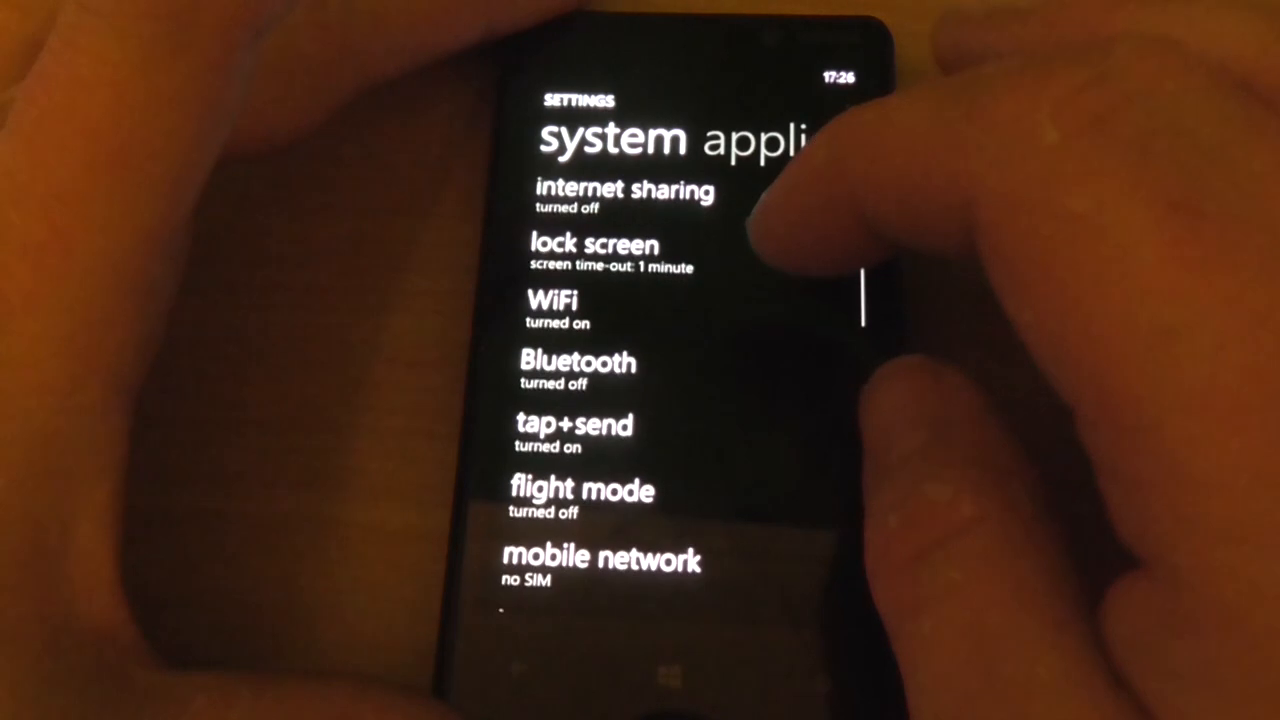
scroll(down, 3)
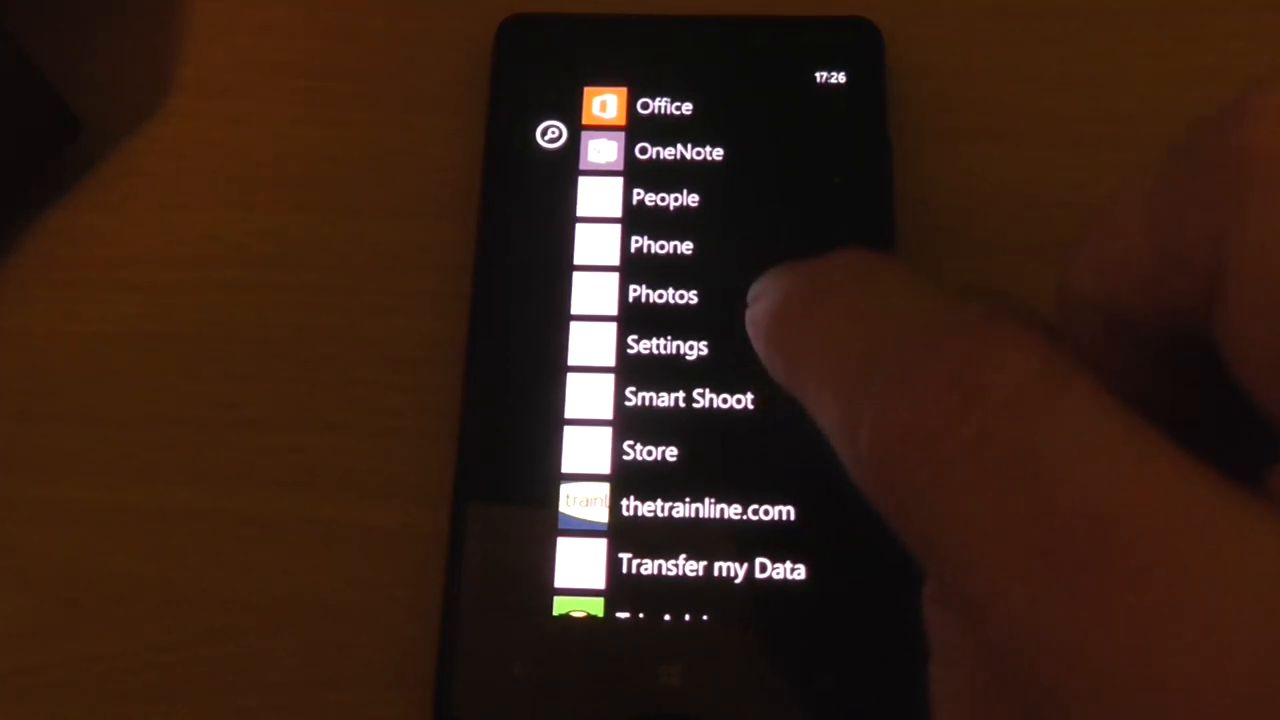
mouse_move(800, 320)
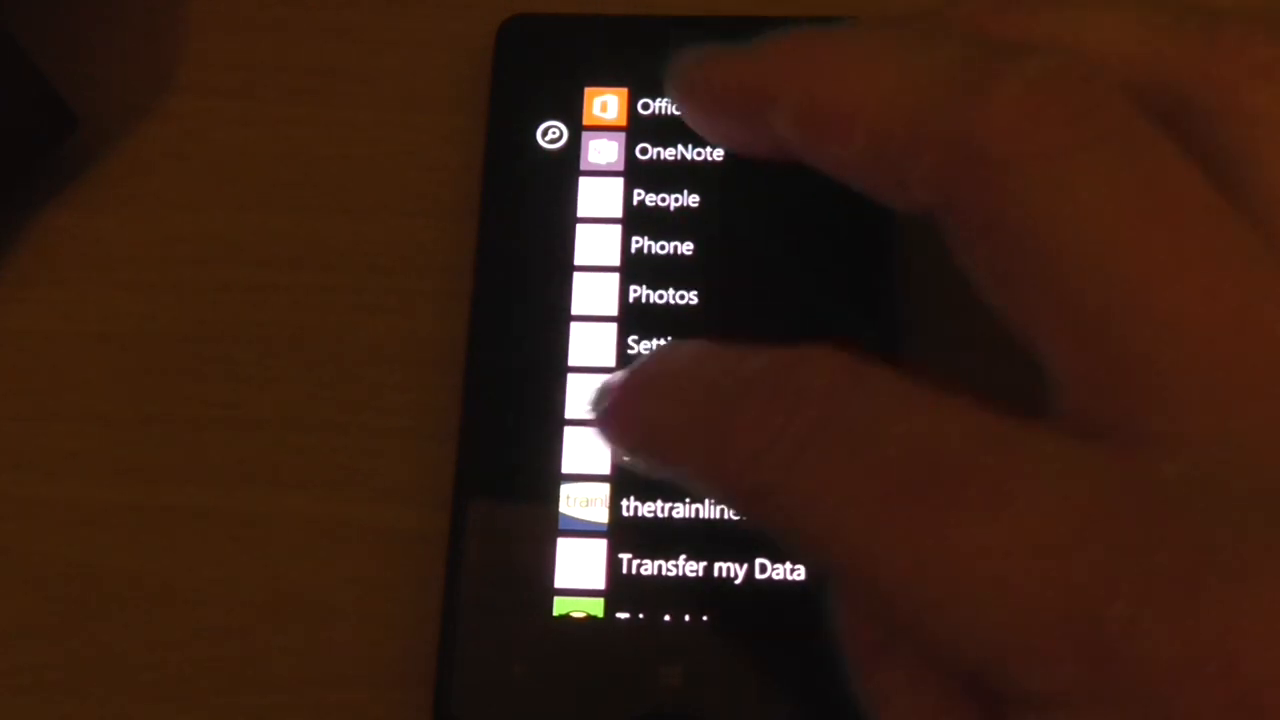
- Scroll through the installed app list before returning to the Start screen
scroll(down, 3)
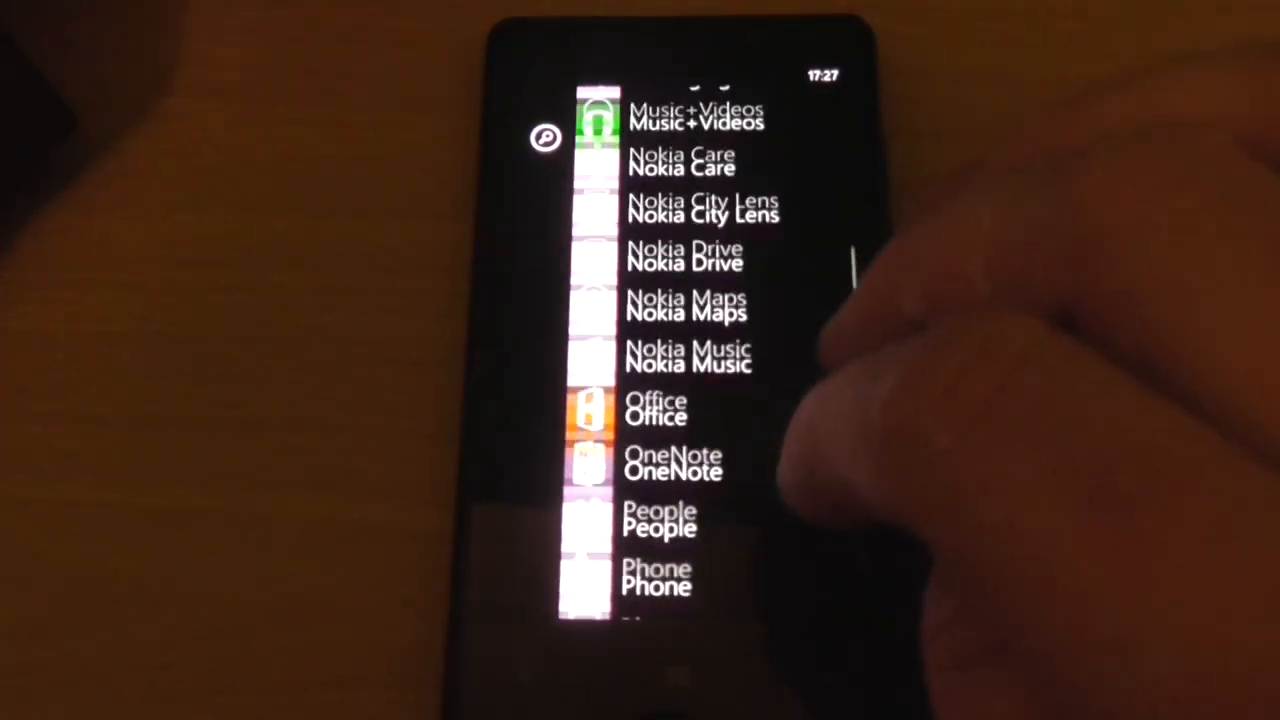
scroll(down, 3)
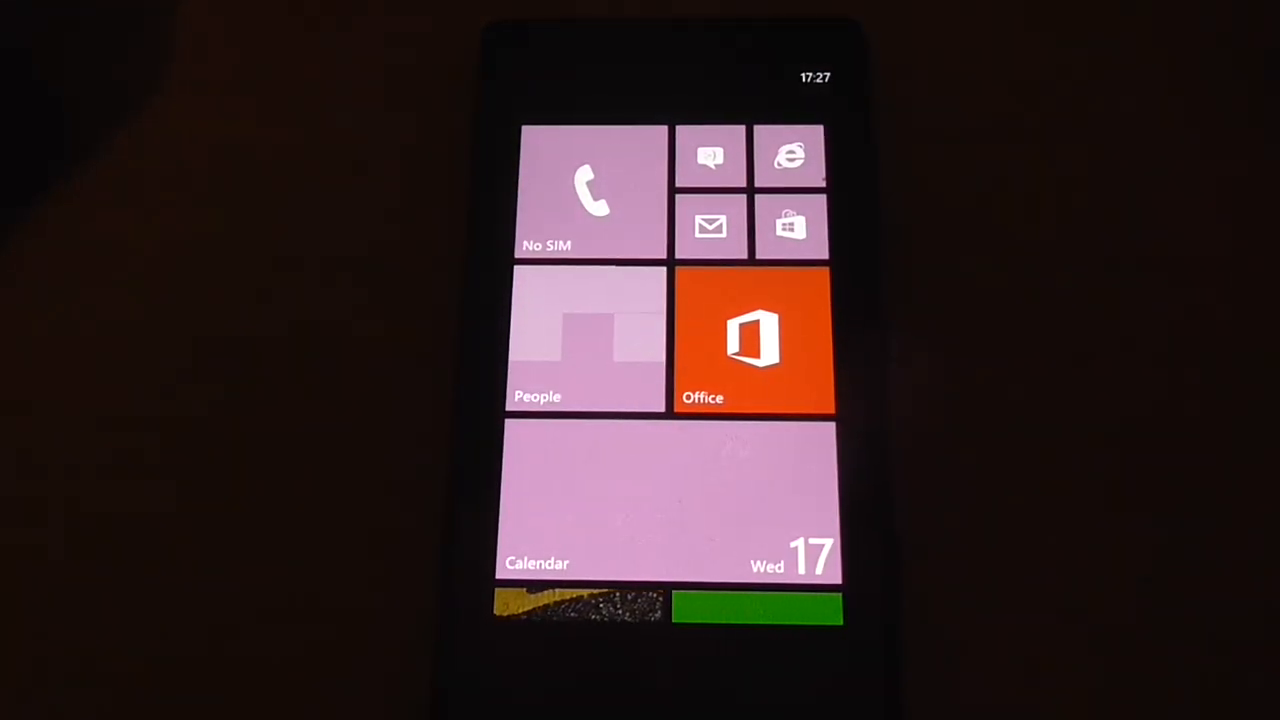
scroll(left, 3)
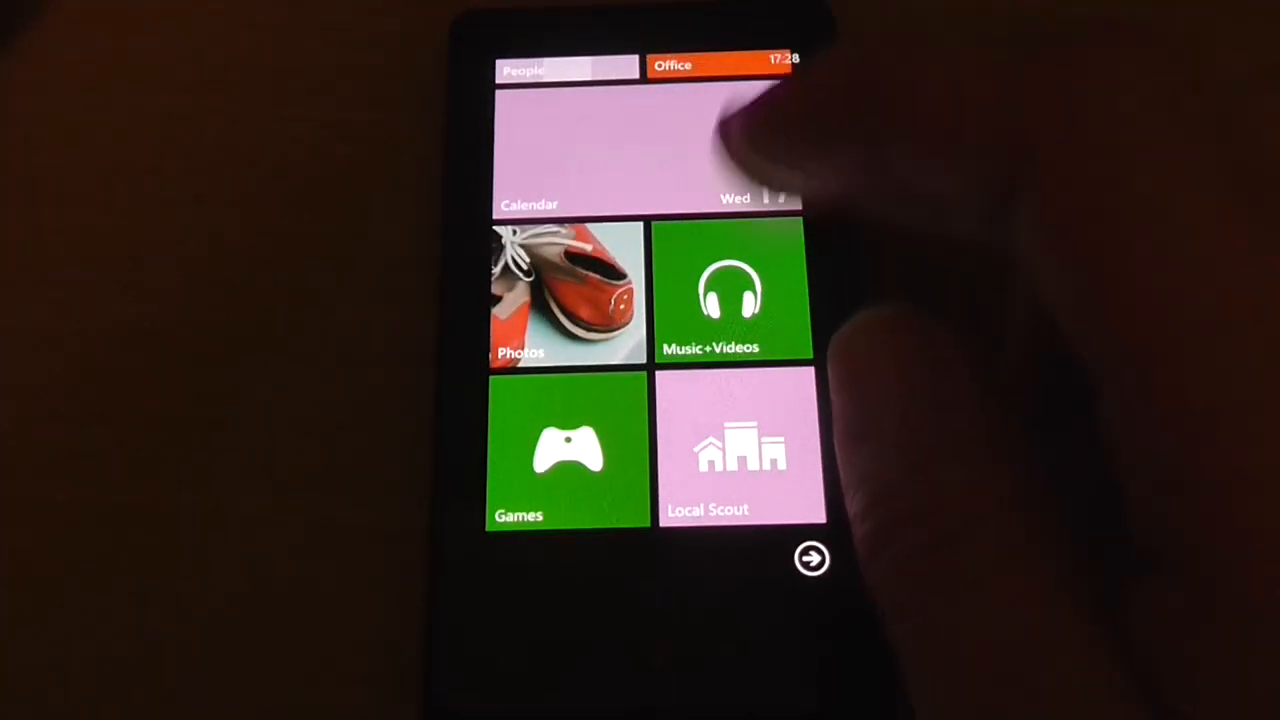
scroll(down, 3)
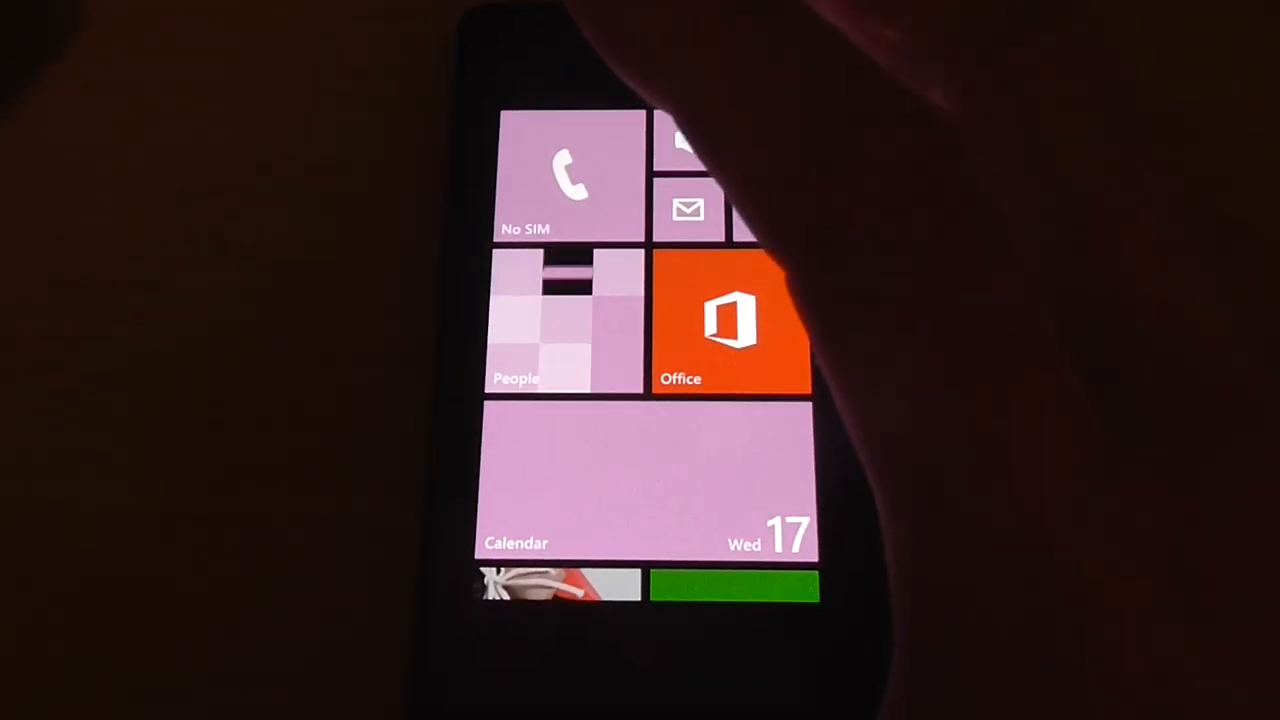